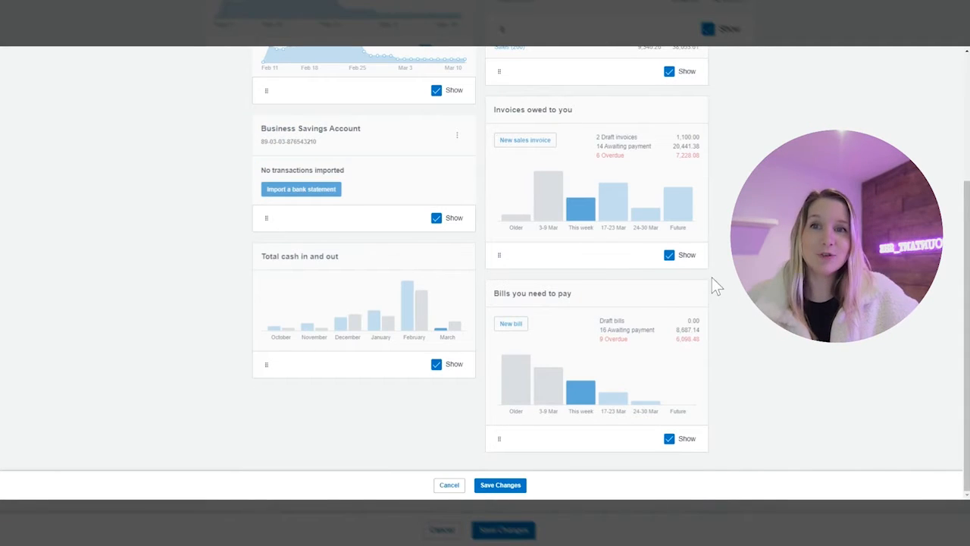
# Save the current dashboard changes, then return to editing the layout
pyautogui.scroll(3)
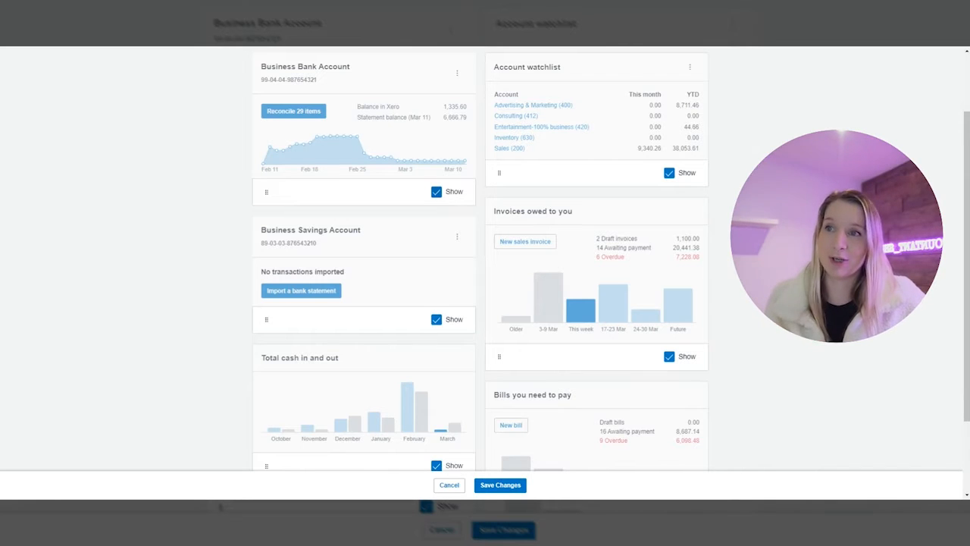
pyautogui.scroll(-3)
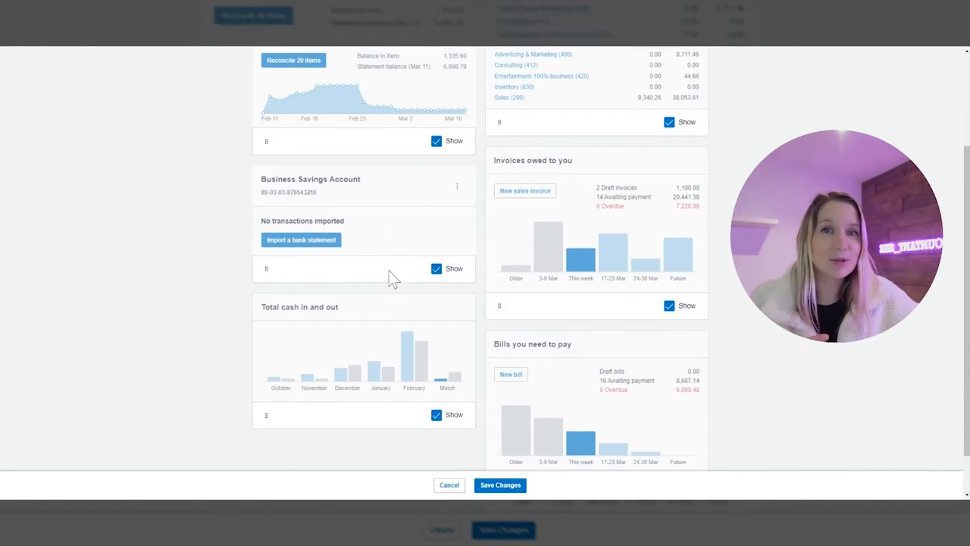
pyautogui.scroll(3)
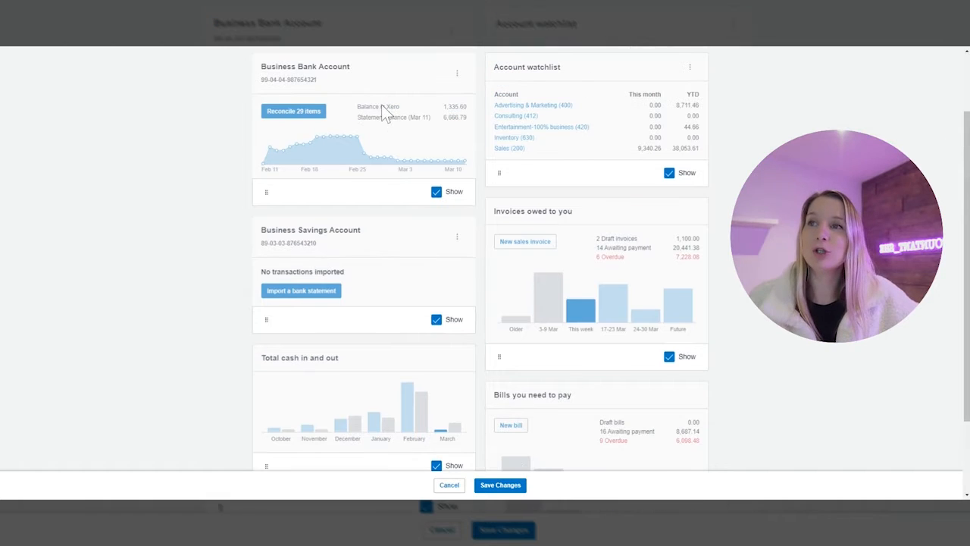
pyautogui.moveTo(422, 146)
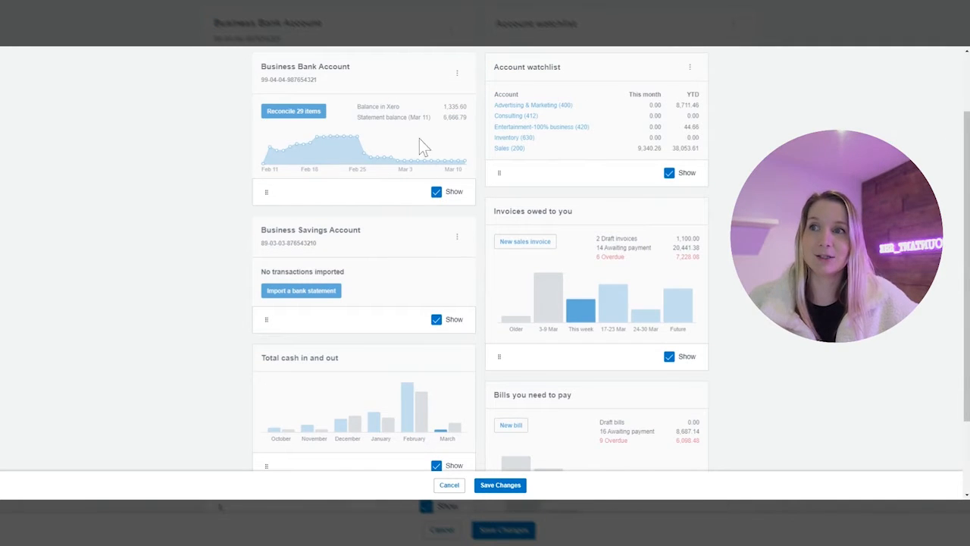
pyautogui.moveTo(306, 155)
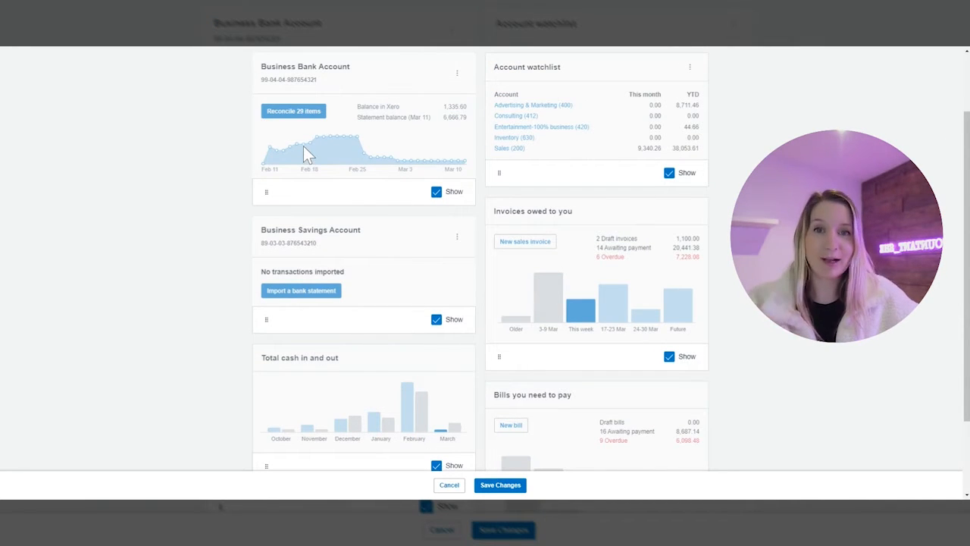
pyautogui.moveTo(297, 188)
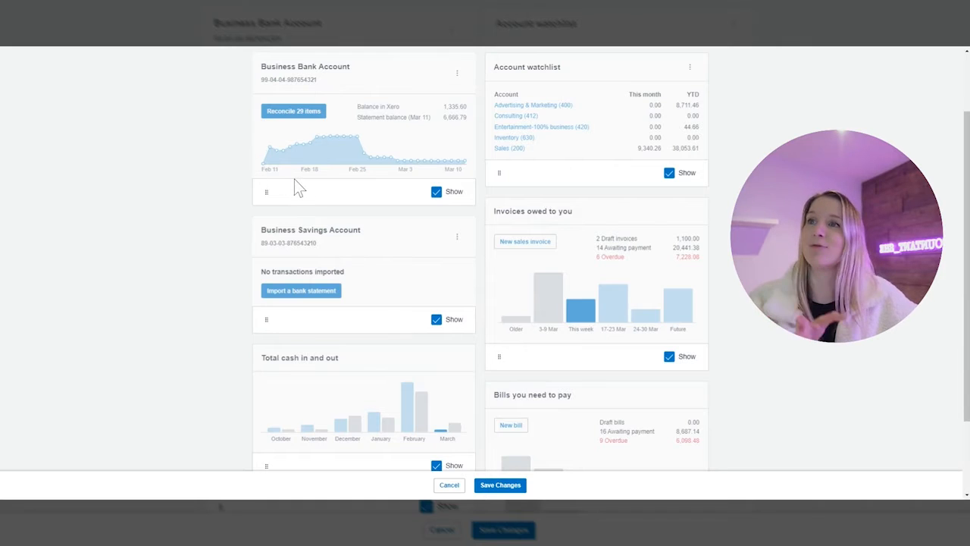
pyautogui.moveTo(527, 242)
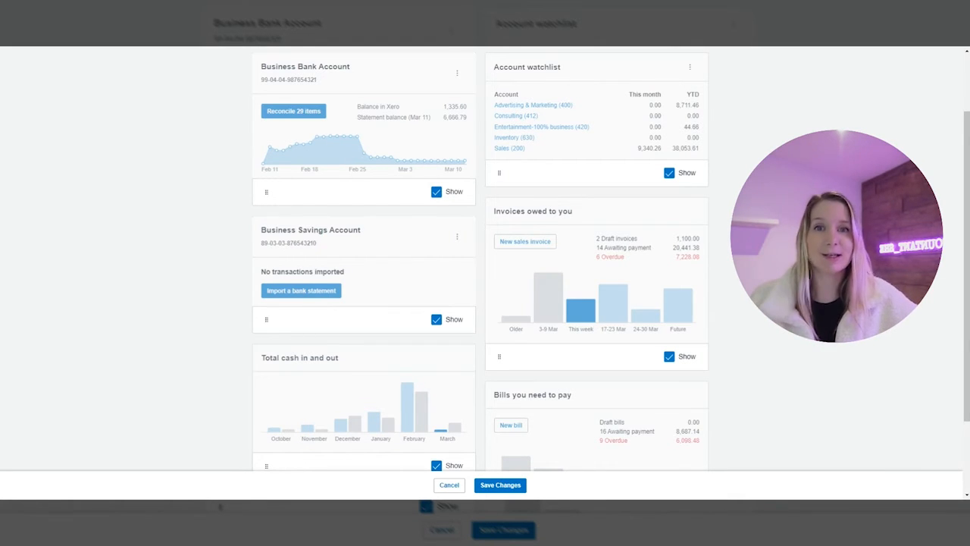
pyautogui.moveTo(415, 282)
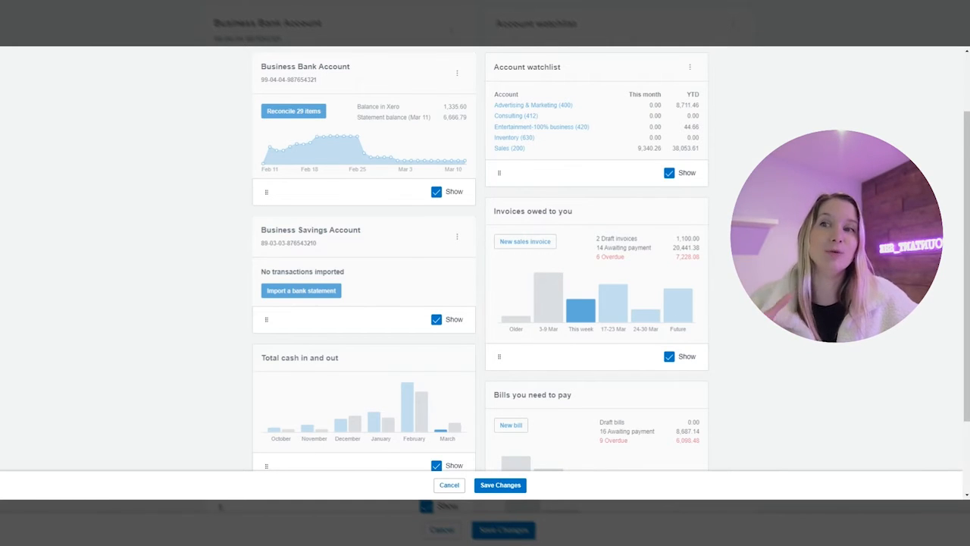
pyautogui.scroll(-3)
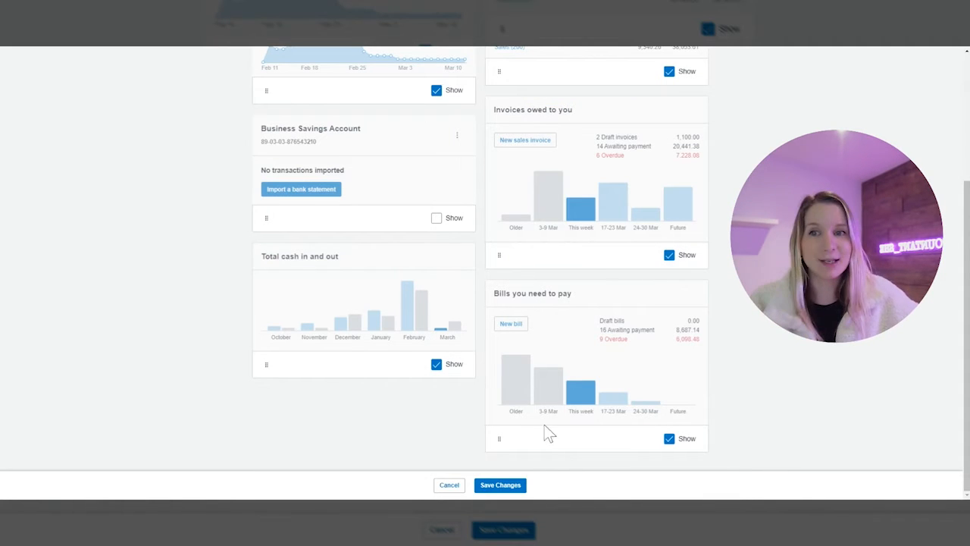
pyautogui.click(500, 485)
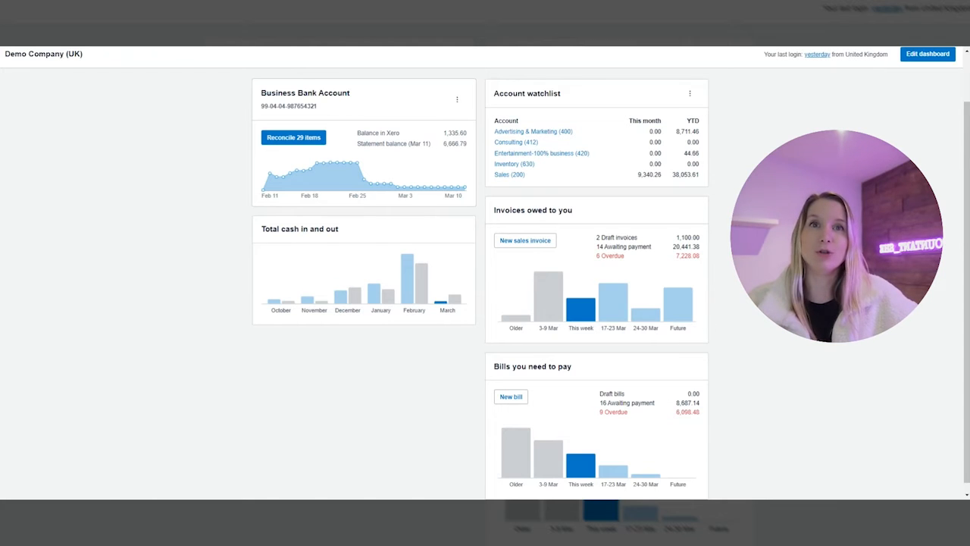
pyautogui.click(928, 55)
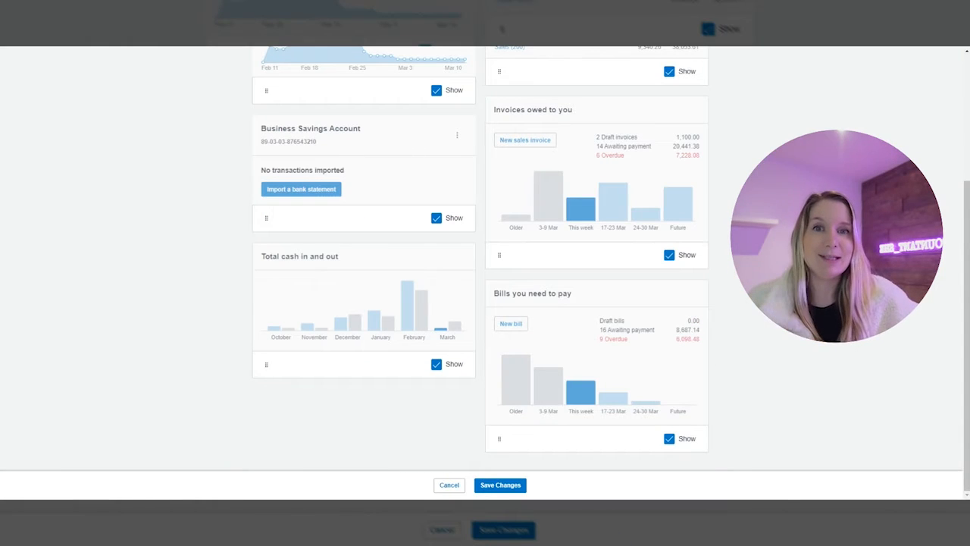
pyautogui.moveTo(673, 308)
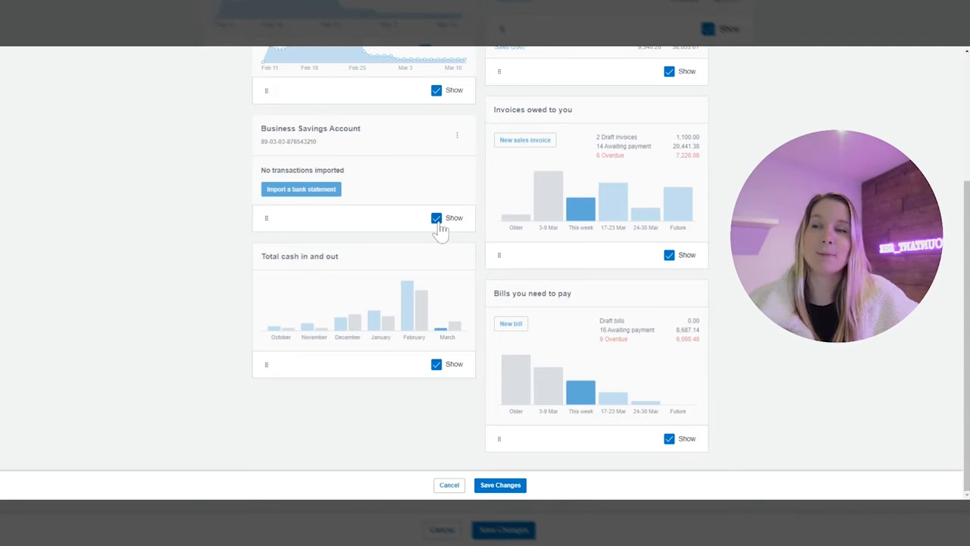
# Hide the Business Savings Account card and save the dashboard layout
pyautogui.click(437, 218)
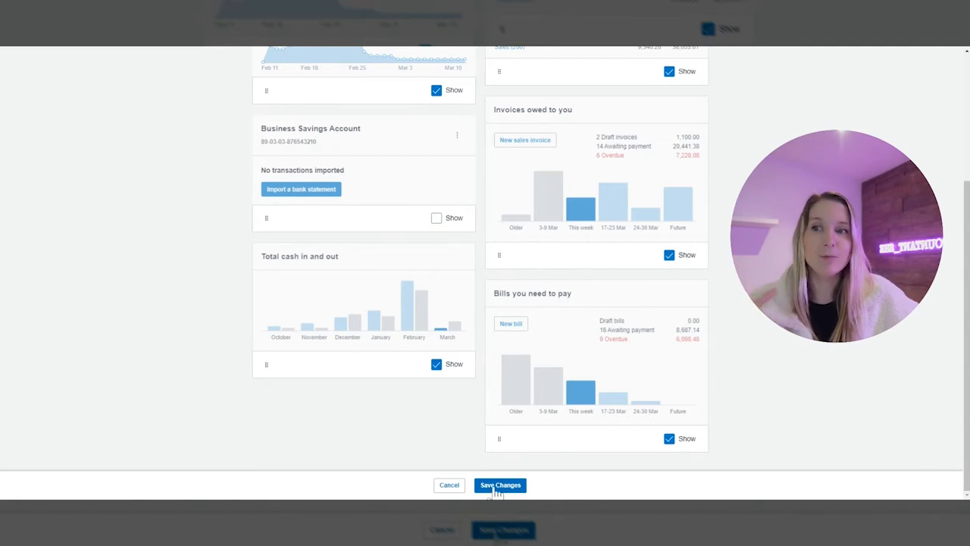
pyautogui.click(501, 485)
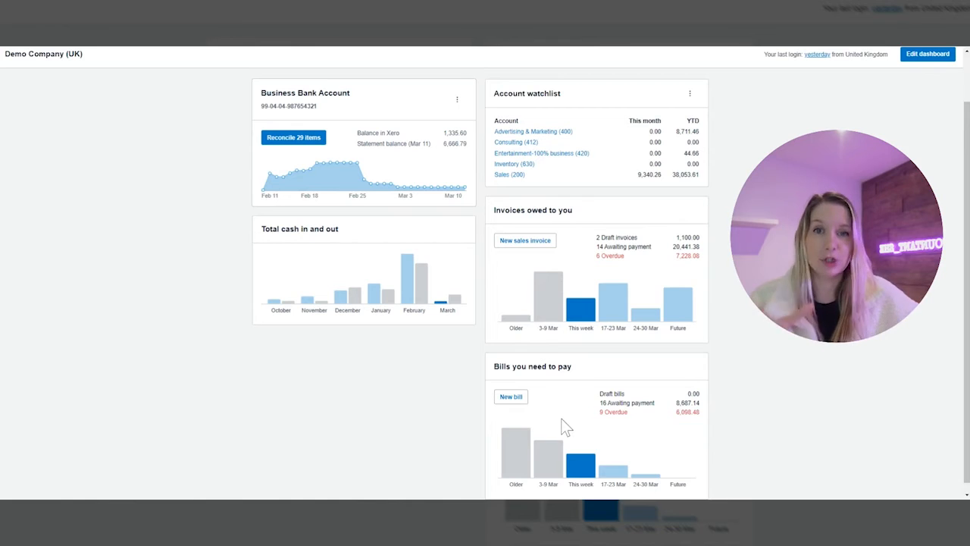
pyautogui.moveTo(614, 303)
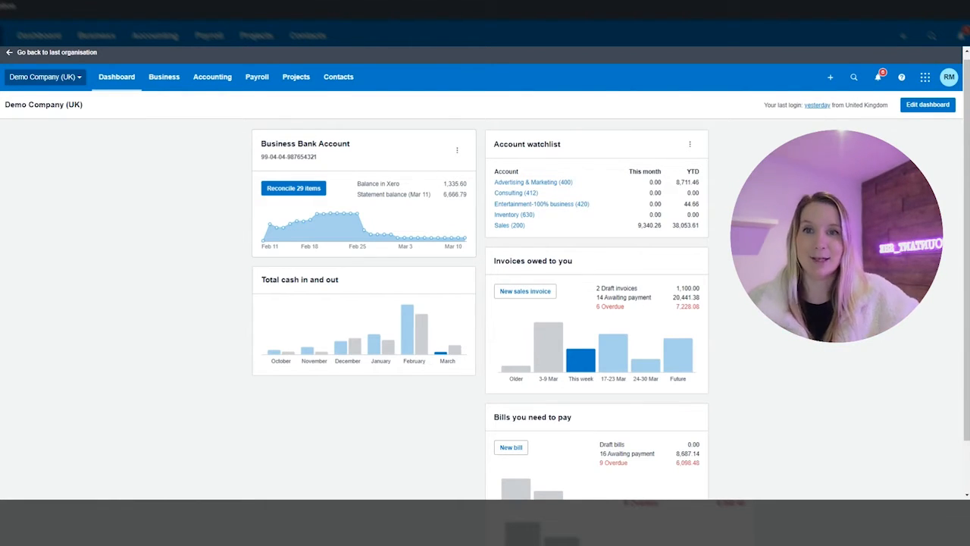
pyautogui.moveTo(270, 227)
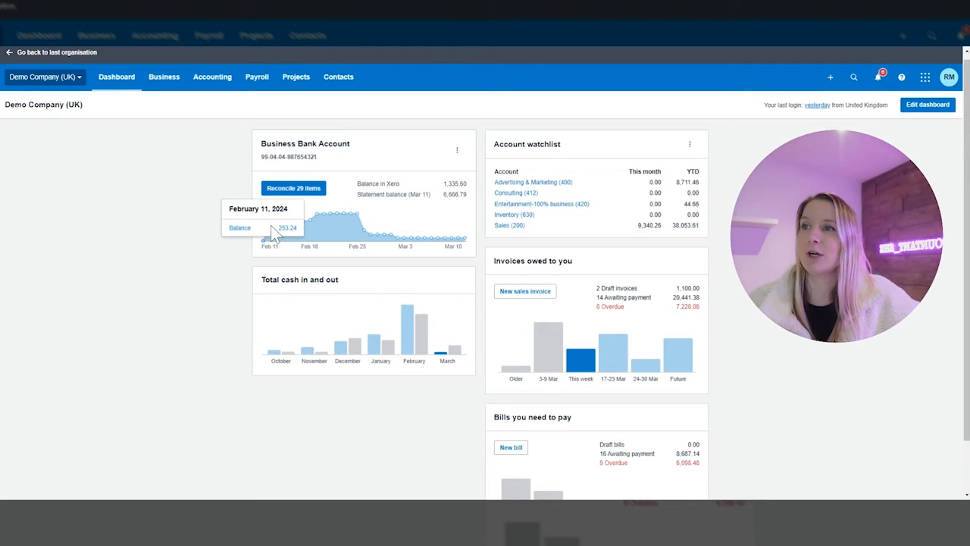
pyautogui.moveTo(263, 236)
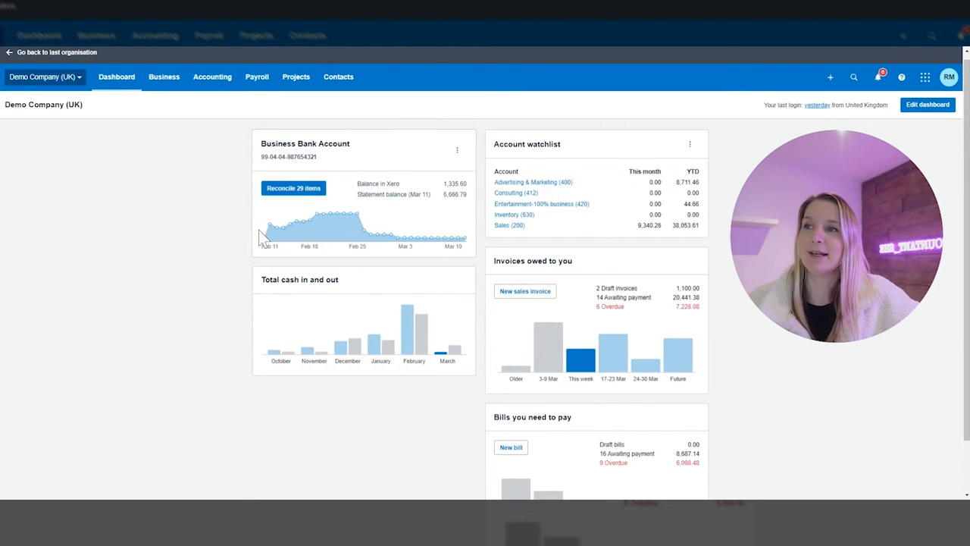
pyautogui.moveTo(346, 218)
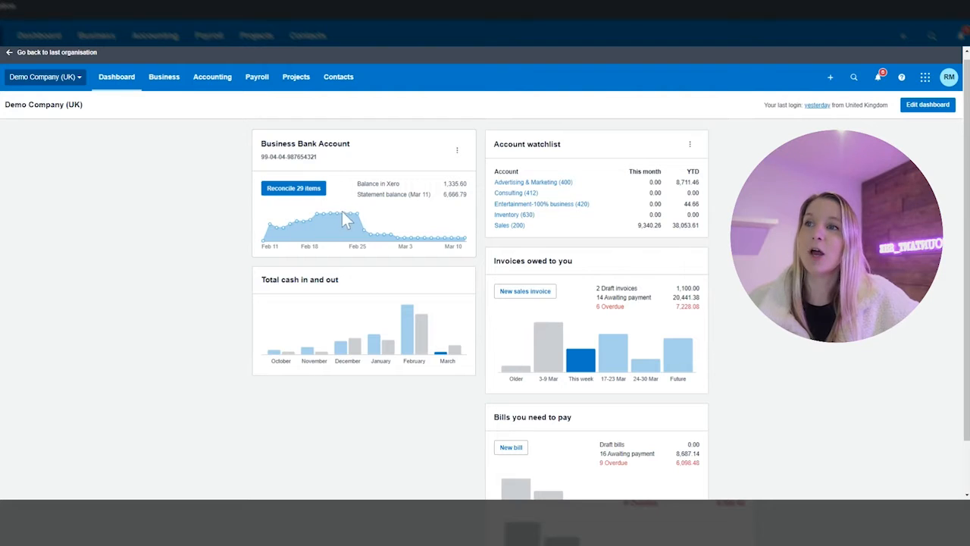
pyautogui.moveTo(310, 224)
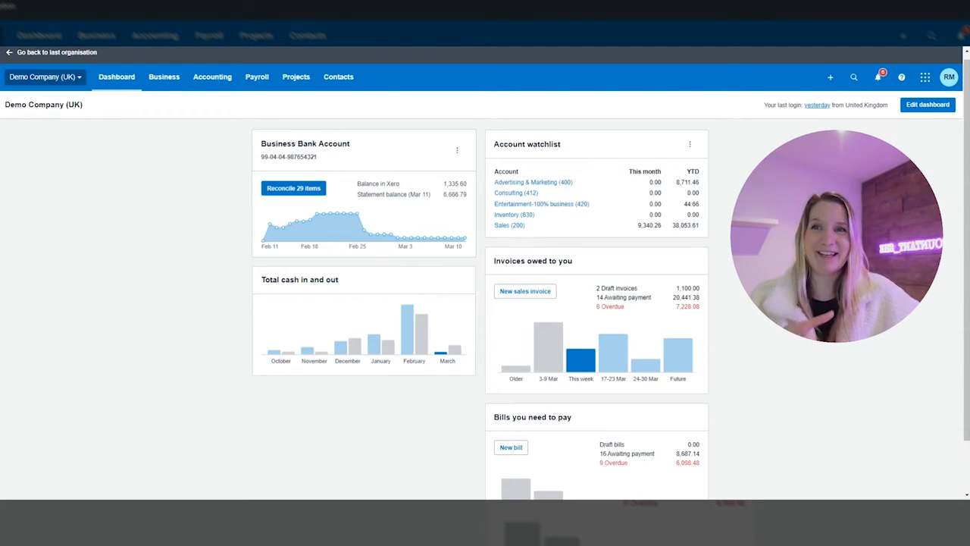
pyautogui.moveTo(900, 130)
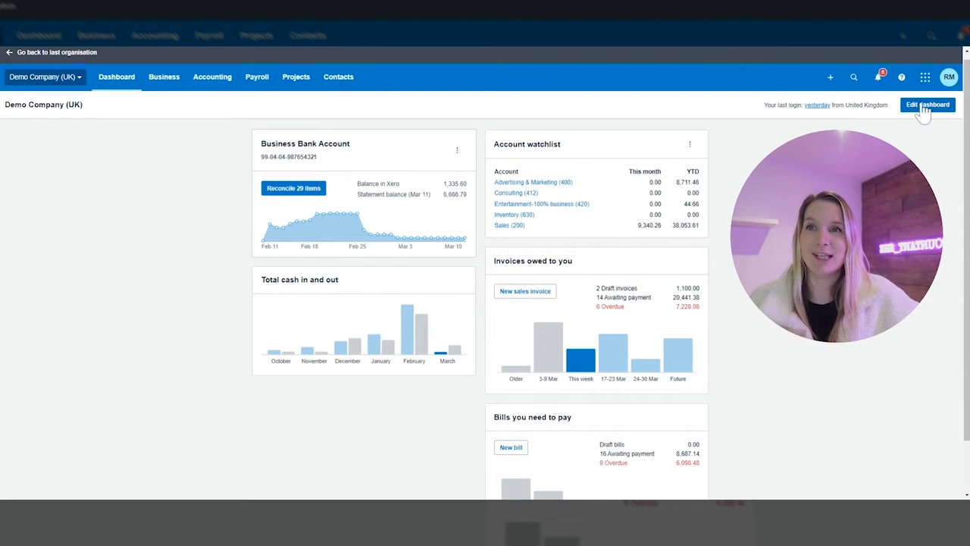
# Edit the dashboard and save the layout with invoices owed above the account watchlist
pyautogui.click(927, 104)
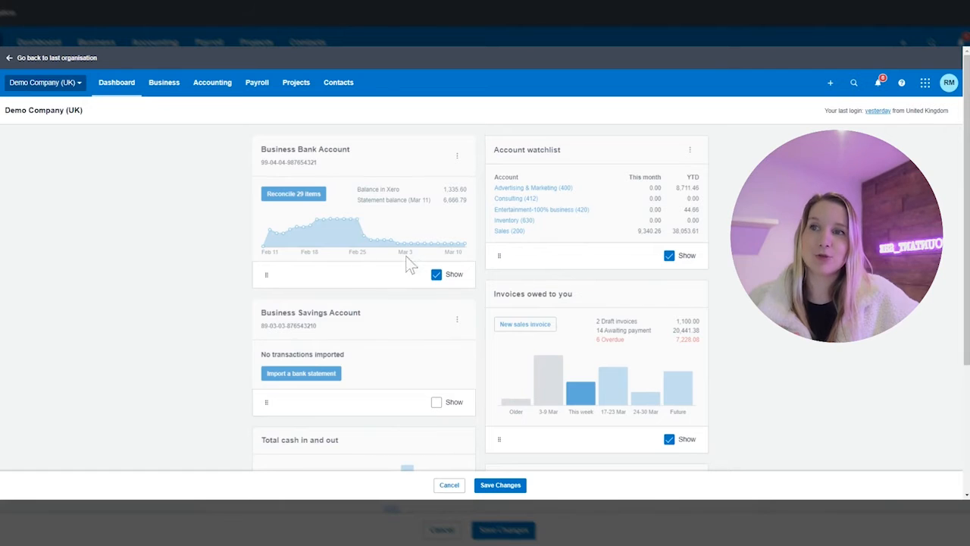
pyautogui.moveTo(518, 467)
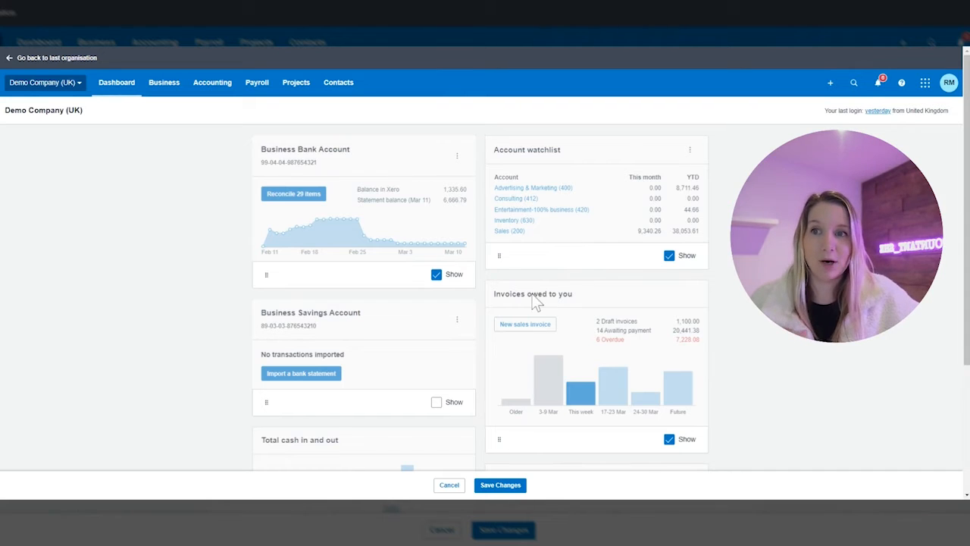
pyautogui.moveTo(534, 321)
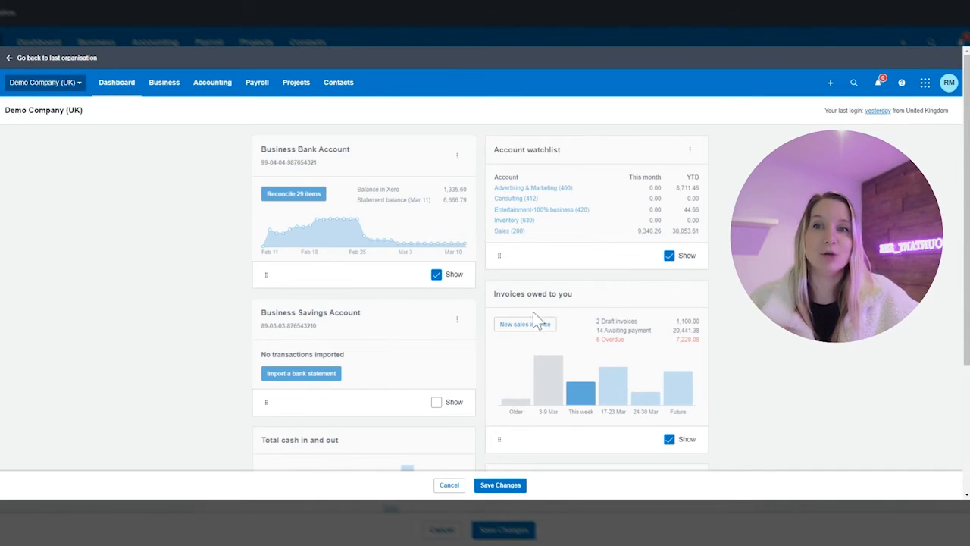
pyautogui.moveTo(499, 439)
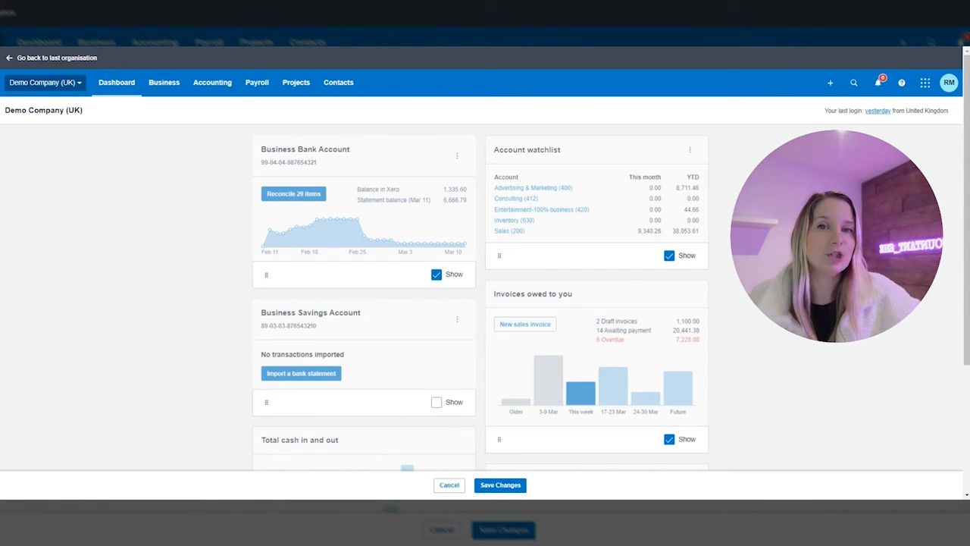
pyautogui.moveTo(451, 292)
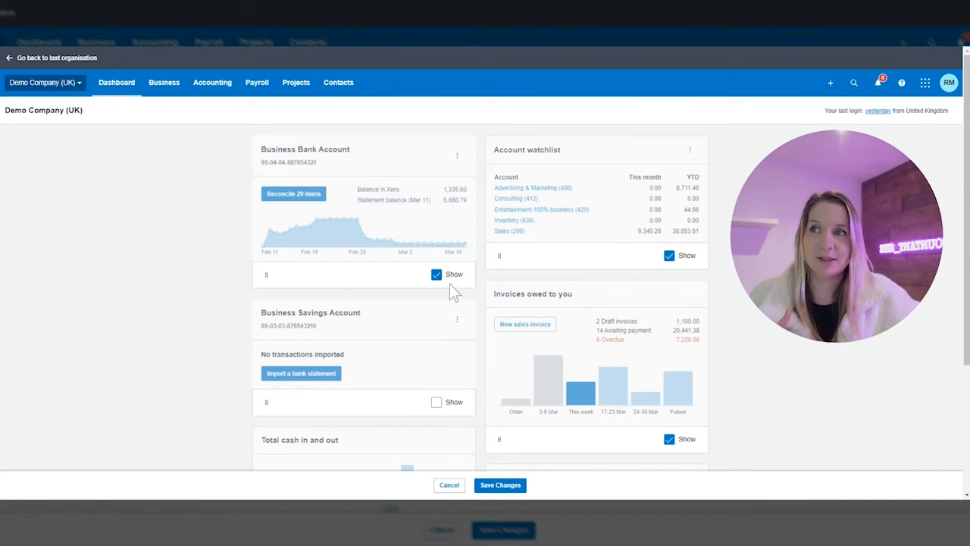
pyautogui.moveTo(502, 441)
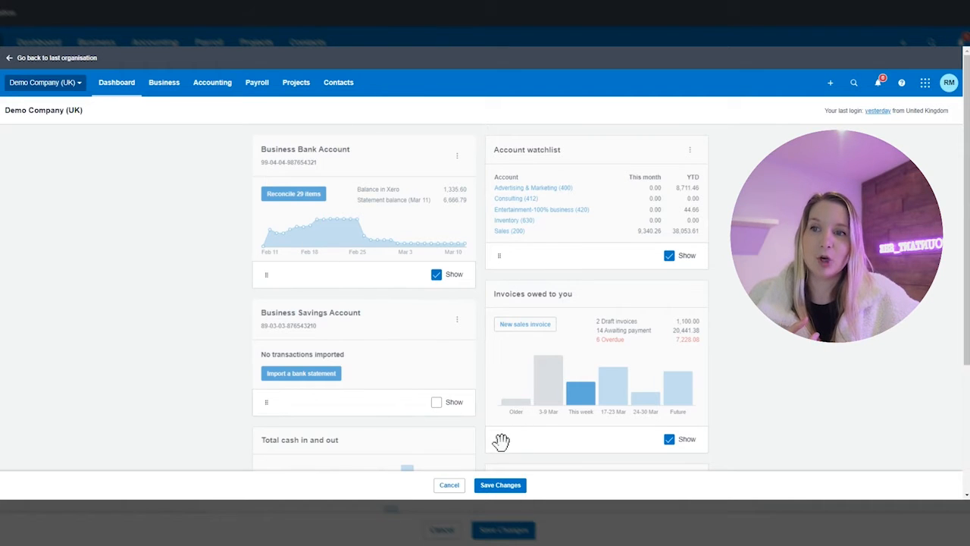
pyautogui.scroll(-3)
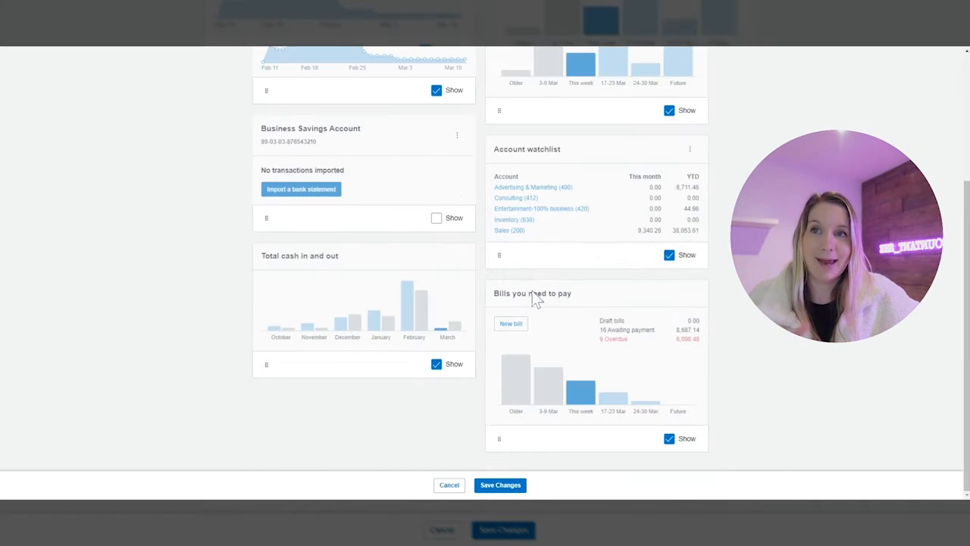
pyautogui.scroll(3)
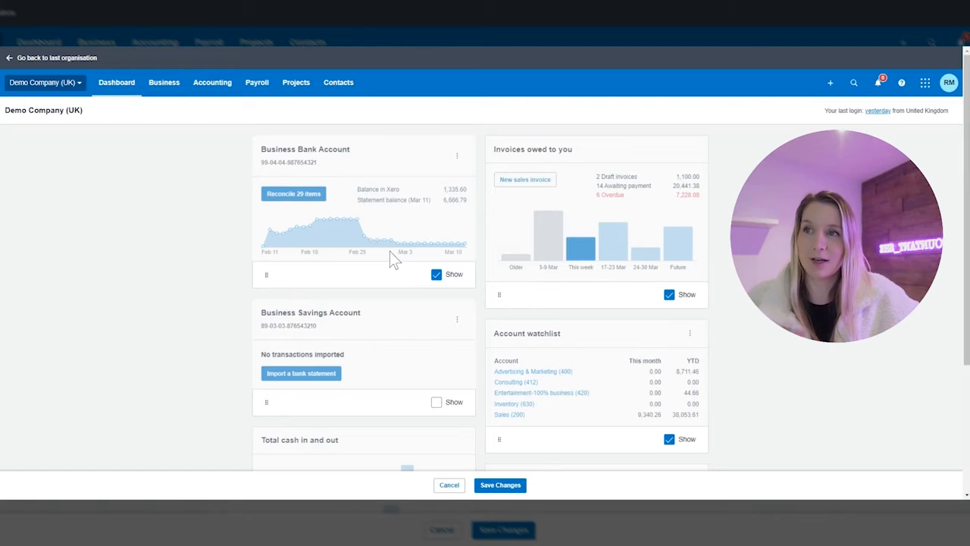
pyautogui.moveTo(676, 228)
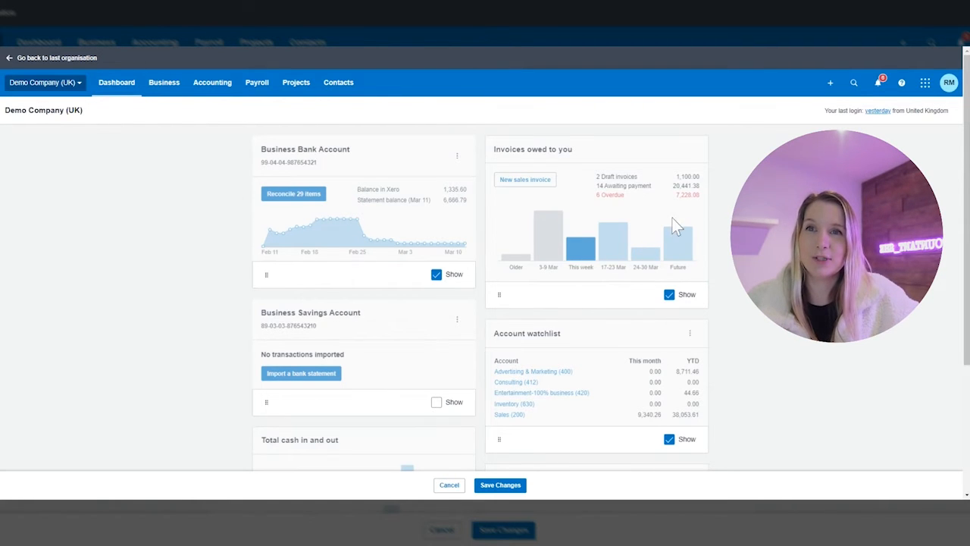
pyautogui.moveTo(684, 199)
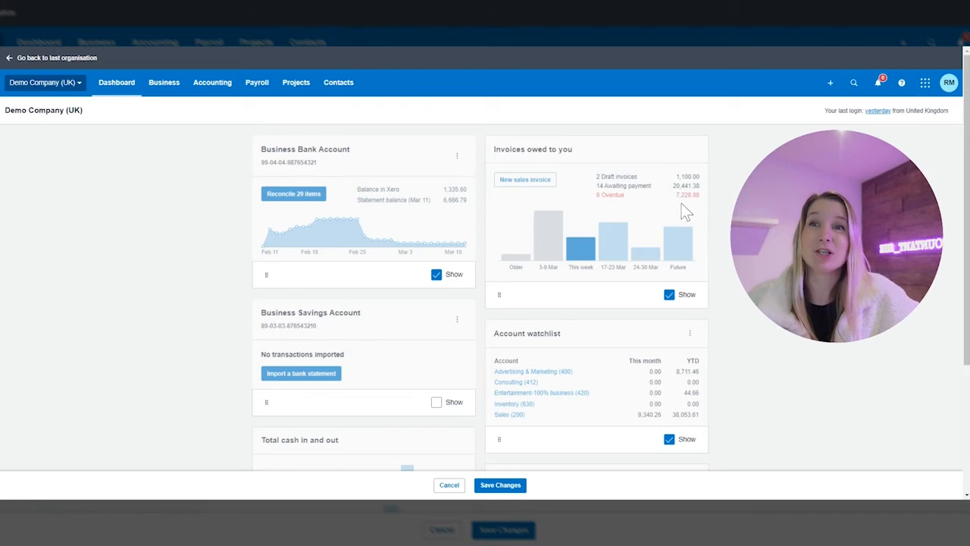
pyautogui.moveTo(635, 298)
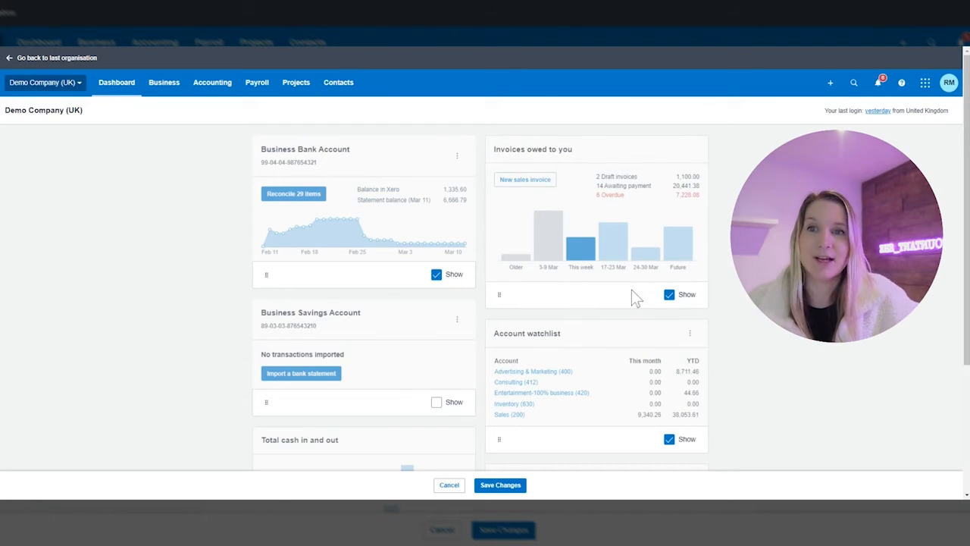
pyautogui.click(500, 485)
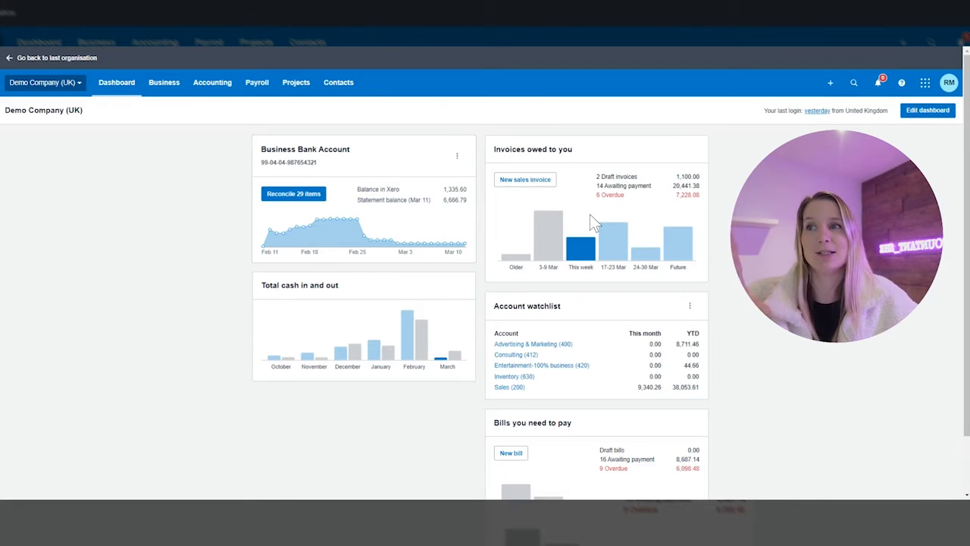
pyautogui.moveTo(280, 244)
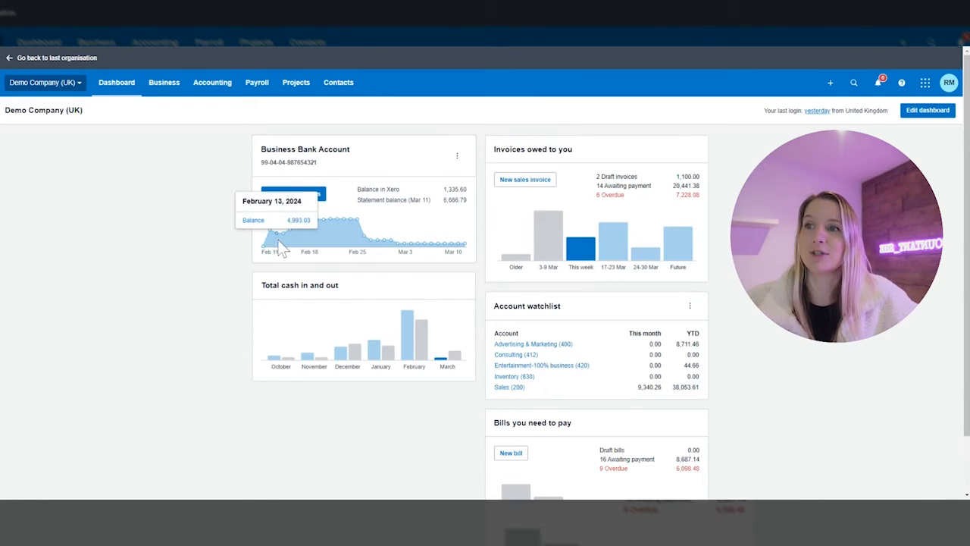
pyautogui.moveTo(467, 251)
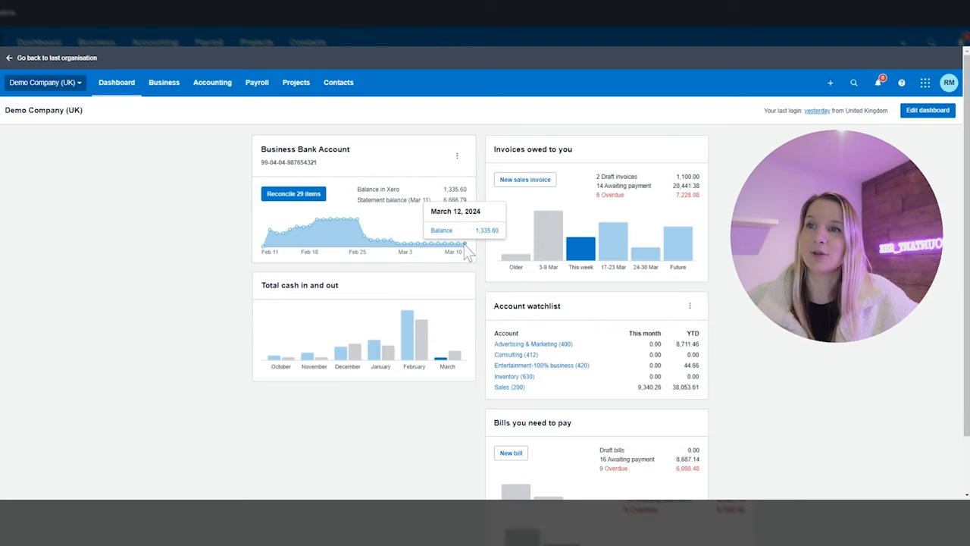
pyautogui.moveTo(419, 341)
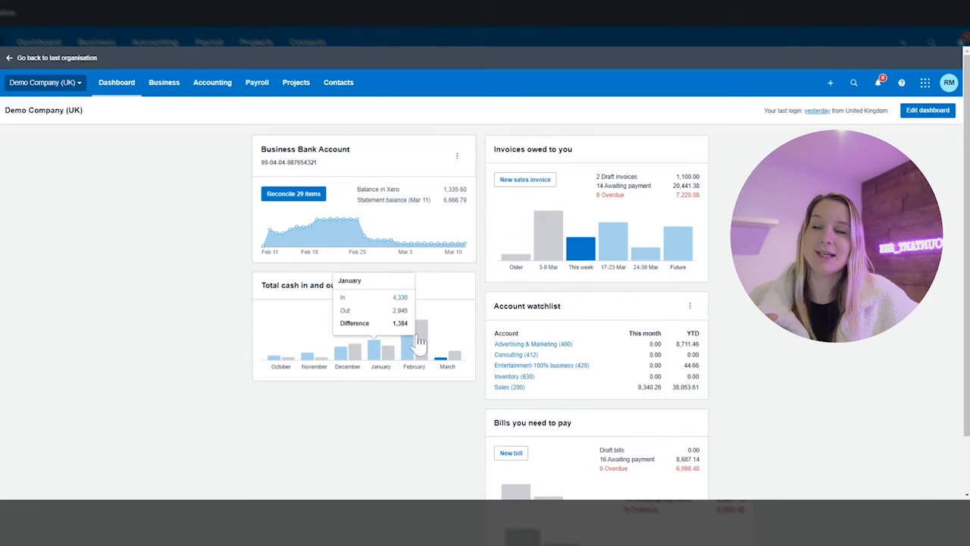
pyautogui.moveTo(274, 228)
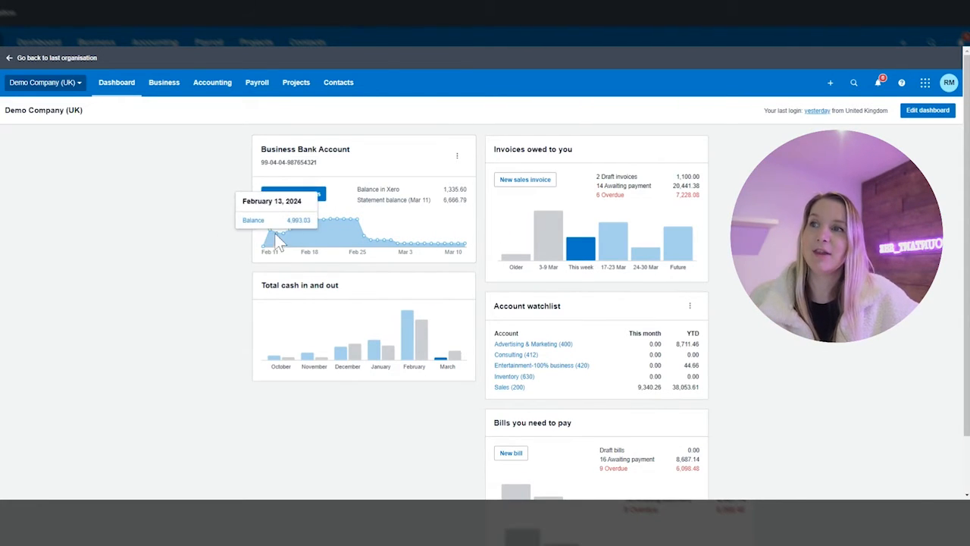
pyautogui.moveTo(462, 246)
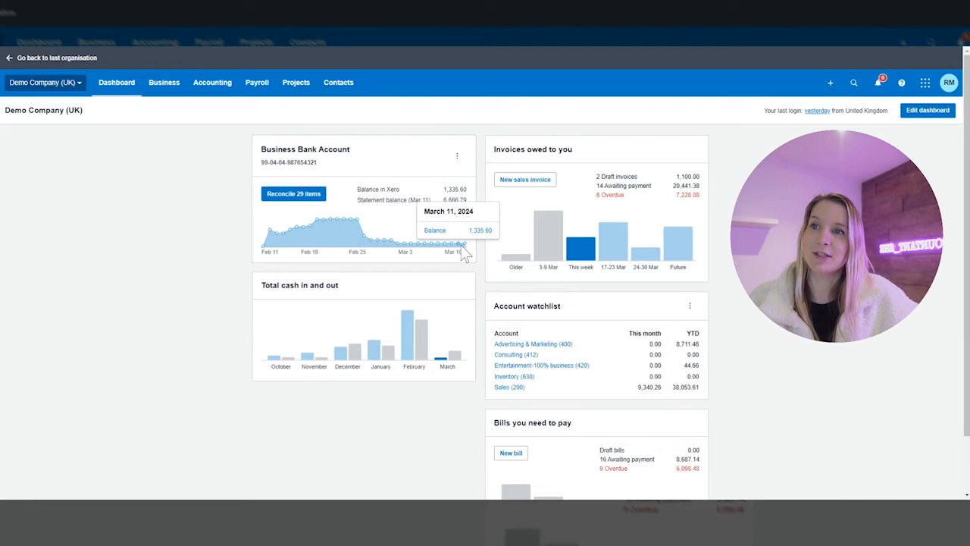
pyautogui.moveTo(448, 371)
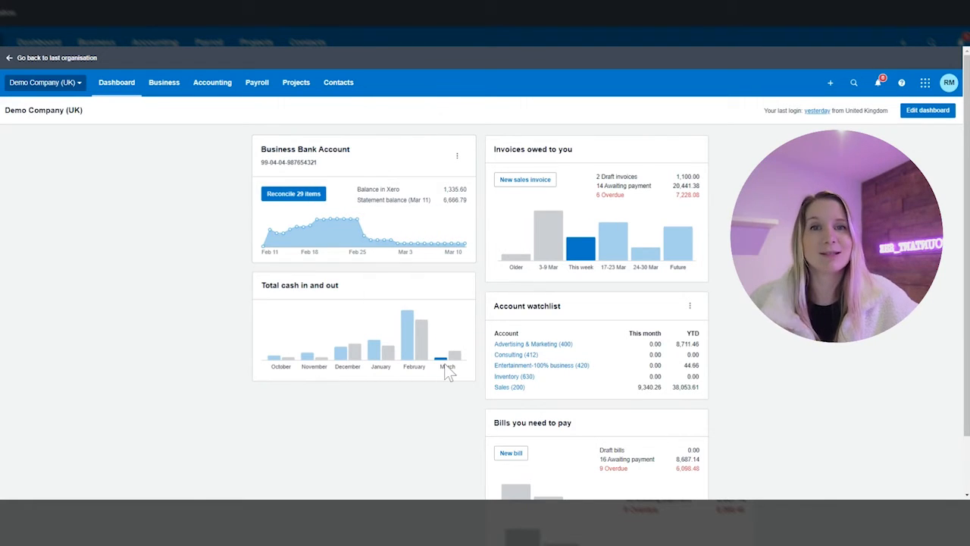
pyautogui.moveTo(408, 356)
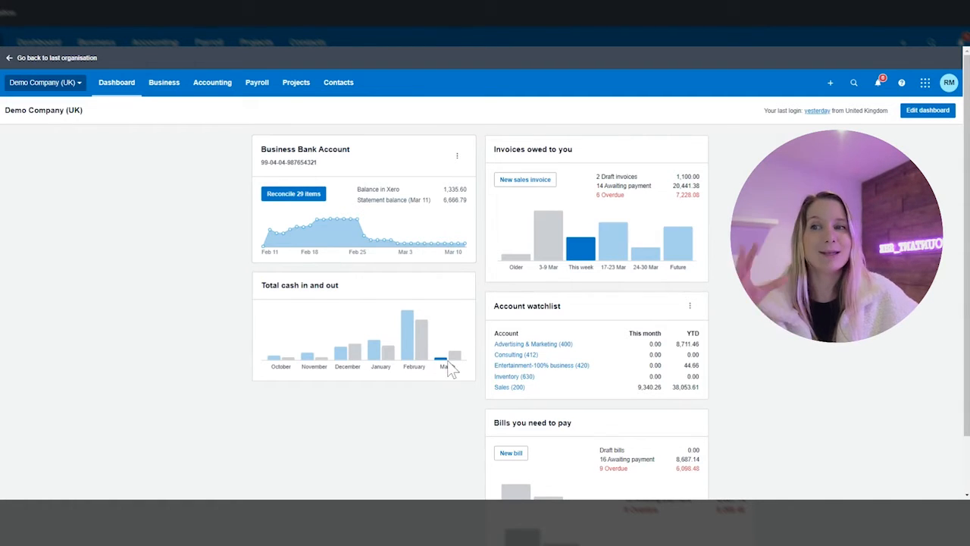
pyautogui.moveTo(418, 349)
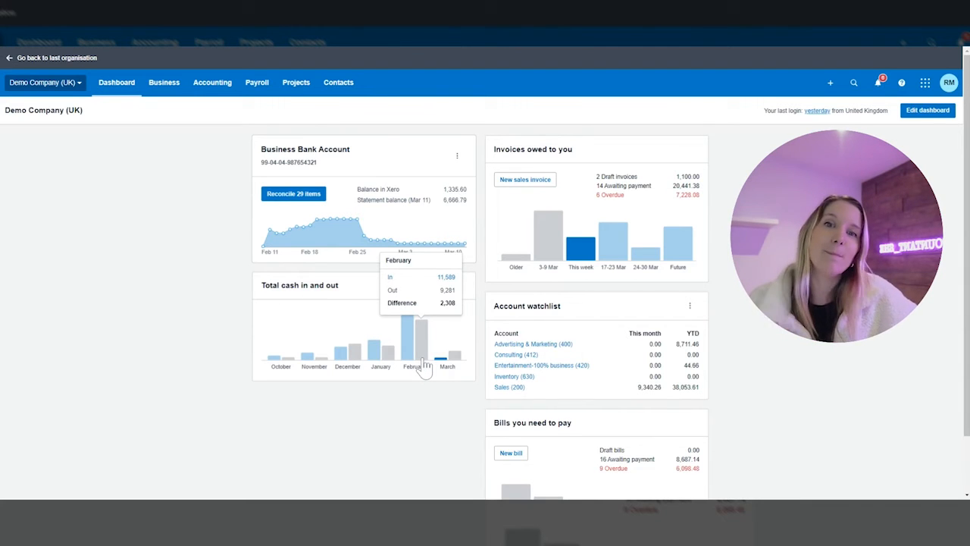
pyautogui.moveTo(497, 368)
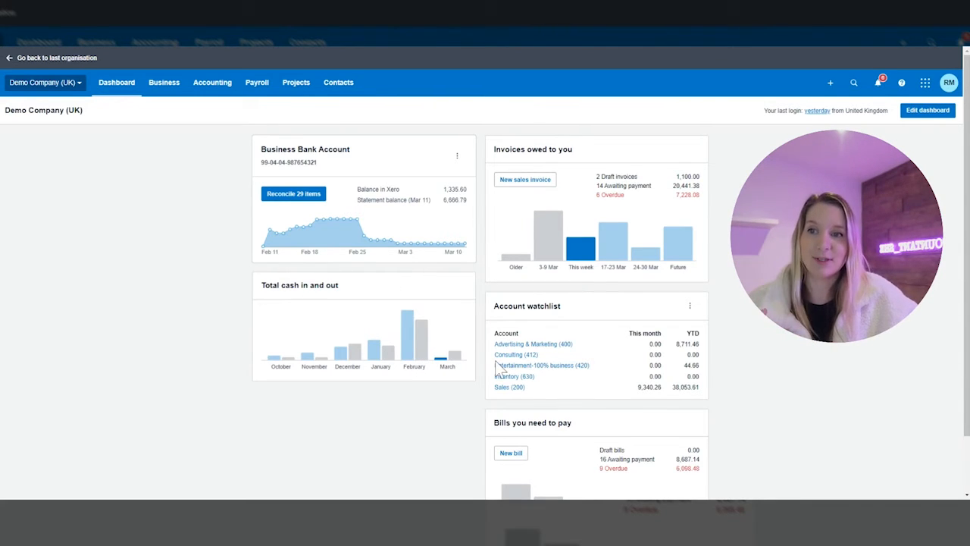
pyautogui.click(928, 109)
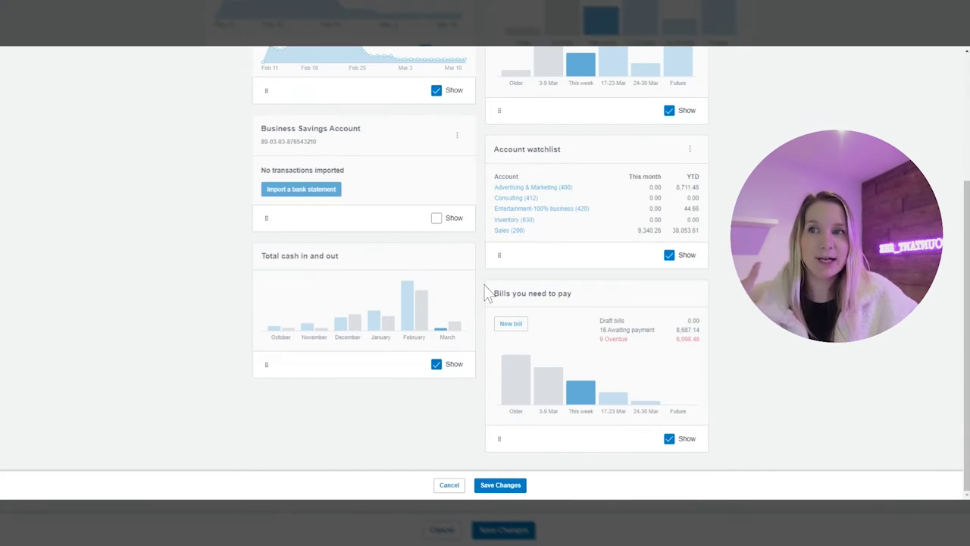
pyautogui.scroll(3)
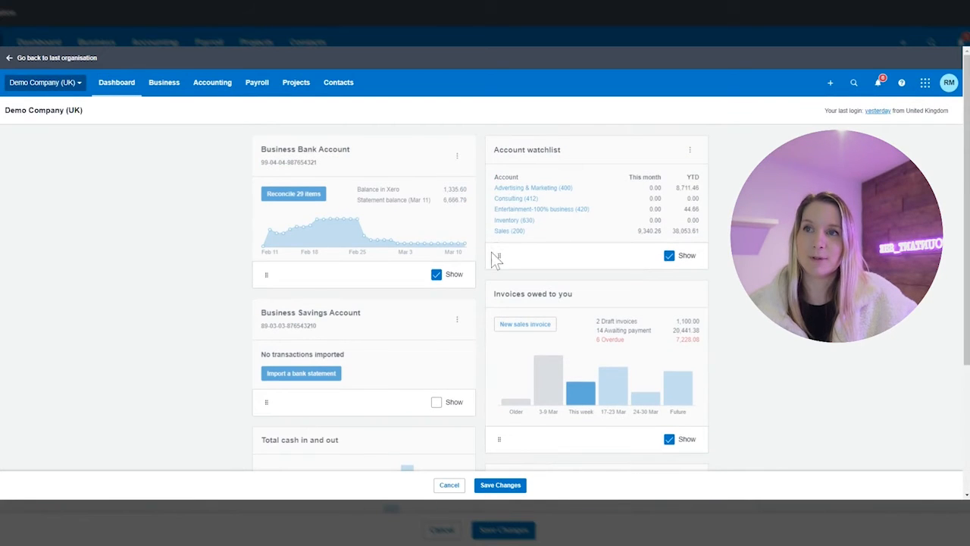
pyautogui.scroll(-3)
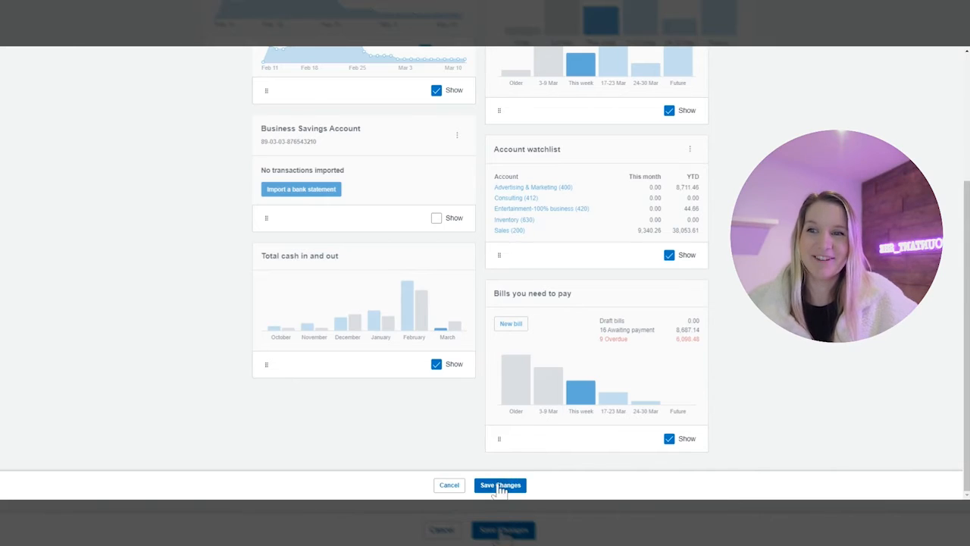
pyautogui.click(501, 485)
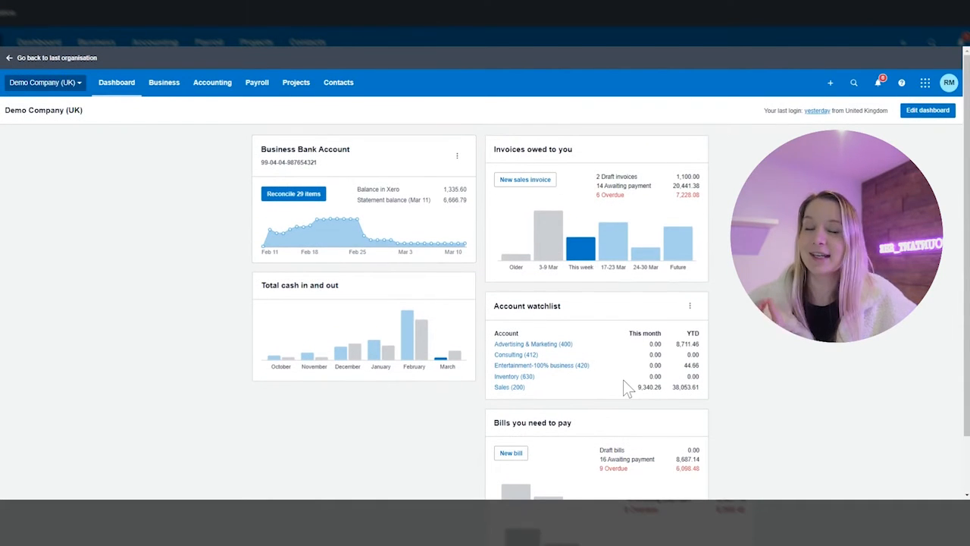
pyautogui.moveTo(347, 306)
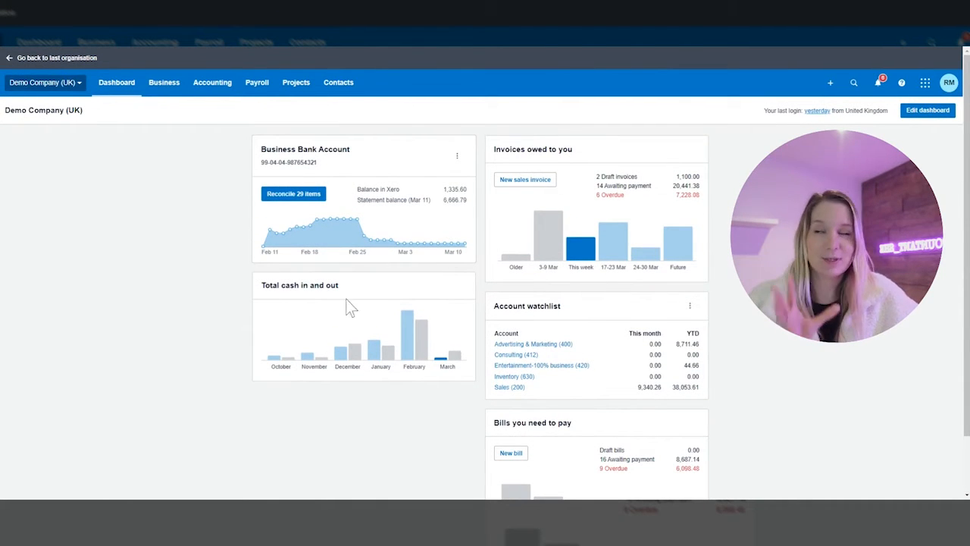
pyautogui.moveTo(427, 257)
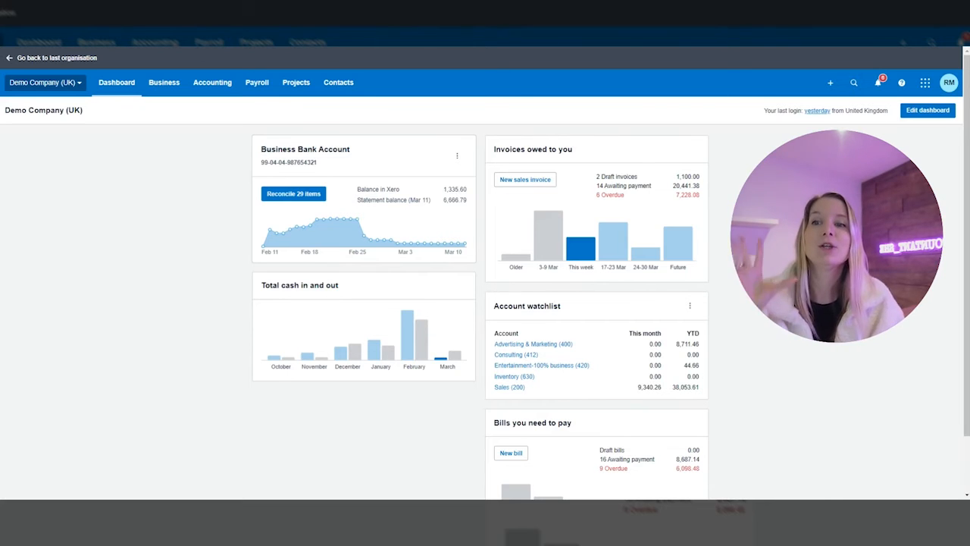
pyautogui.moveTo(462, 230)
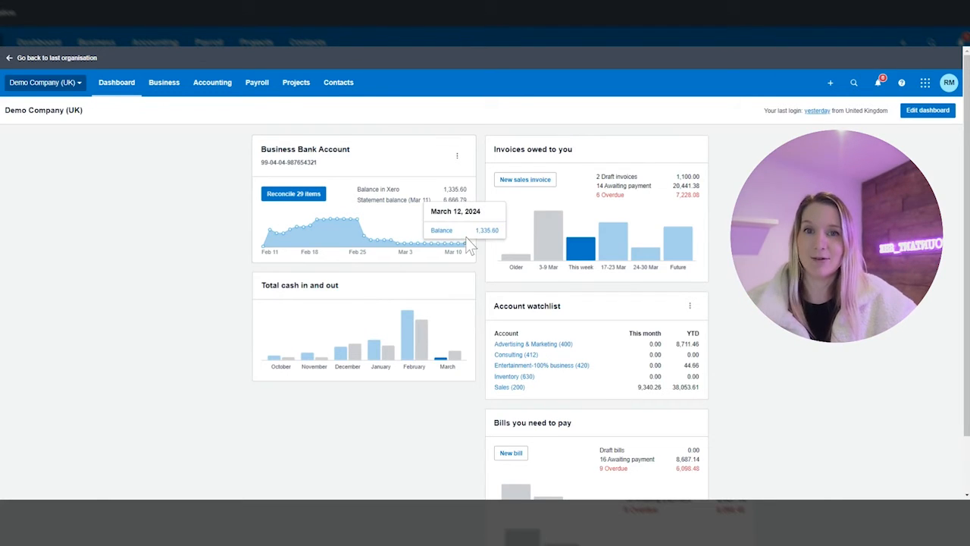
pyautogui.moveTo(510, 388)
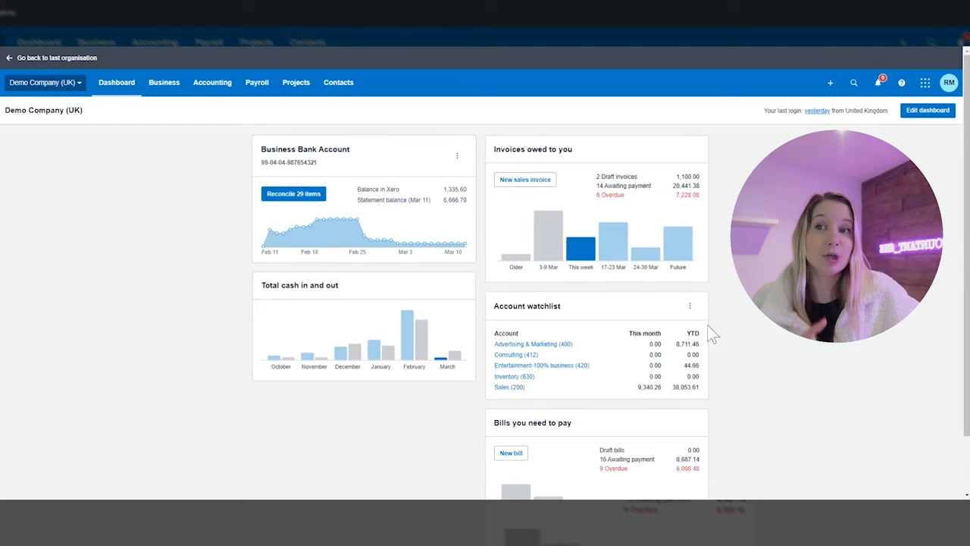
pyautogui.moveTo(688, 310)
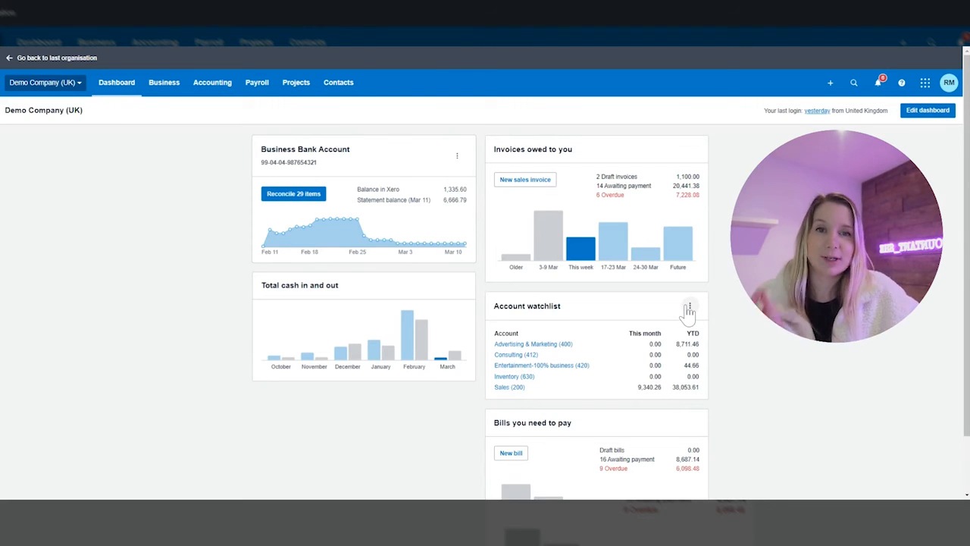
pyautogui.moveTo(513, 312)
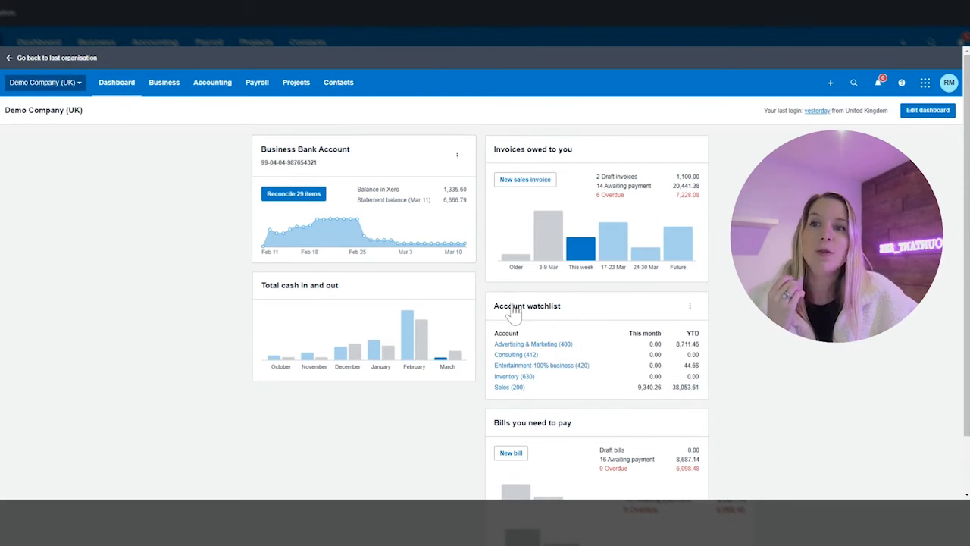
pyautogui.click(688, 306)
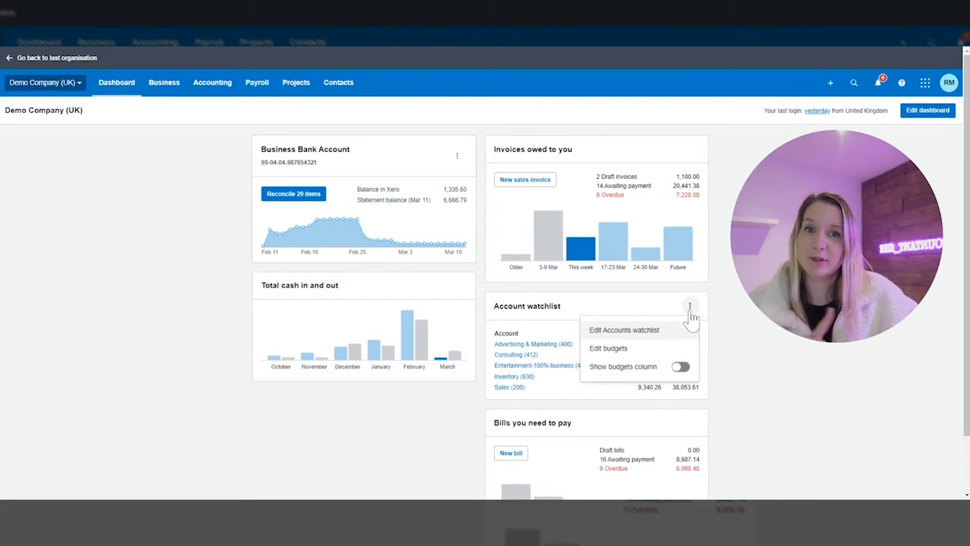
pyautogui.moveTo(625, 330)
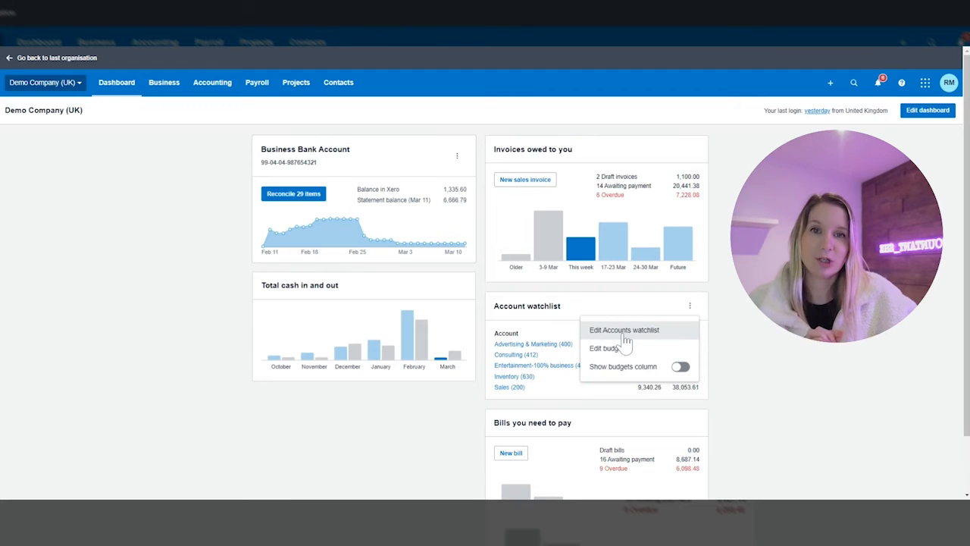
pyautogui.click(625, 329)
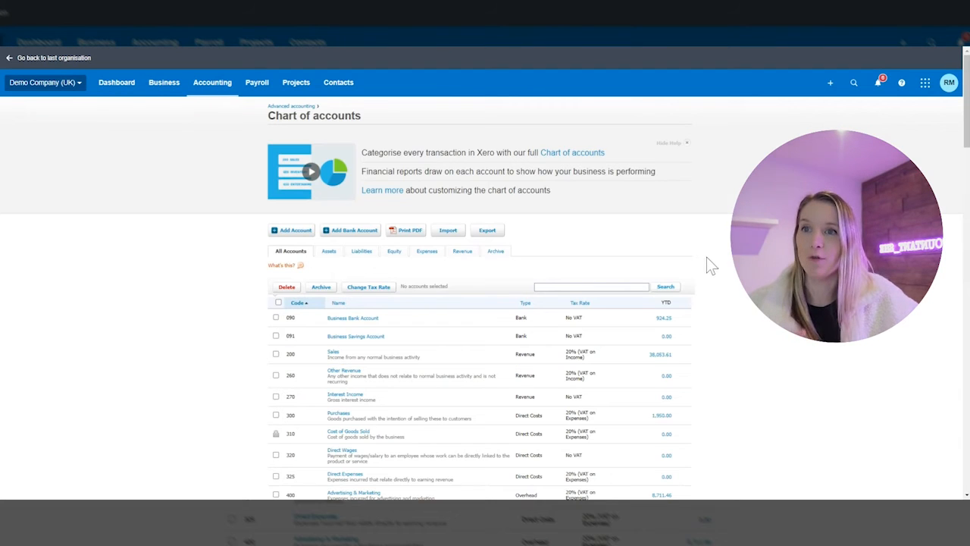
pyautogui.scroll(-3)
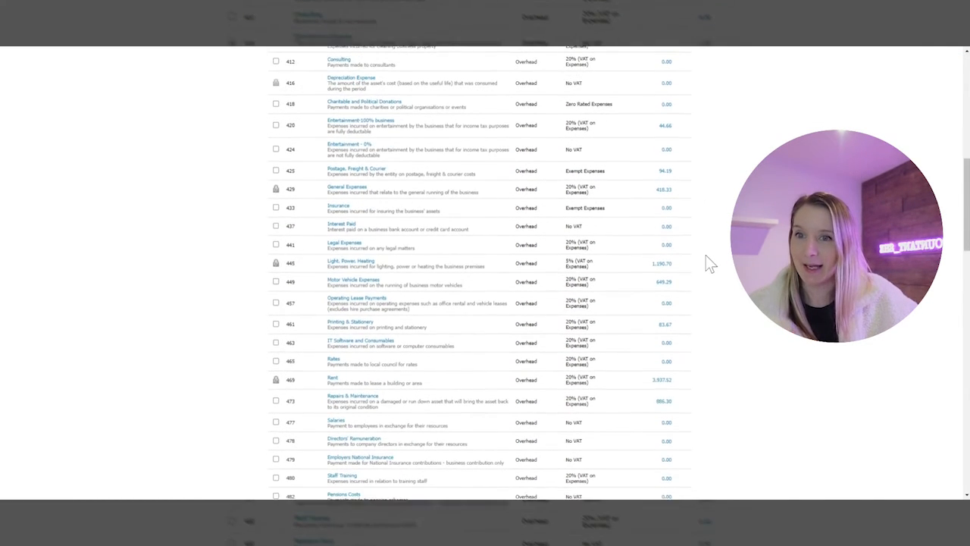
pyautogui.scroll(-3)
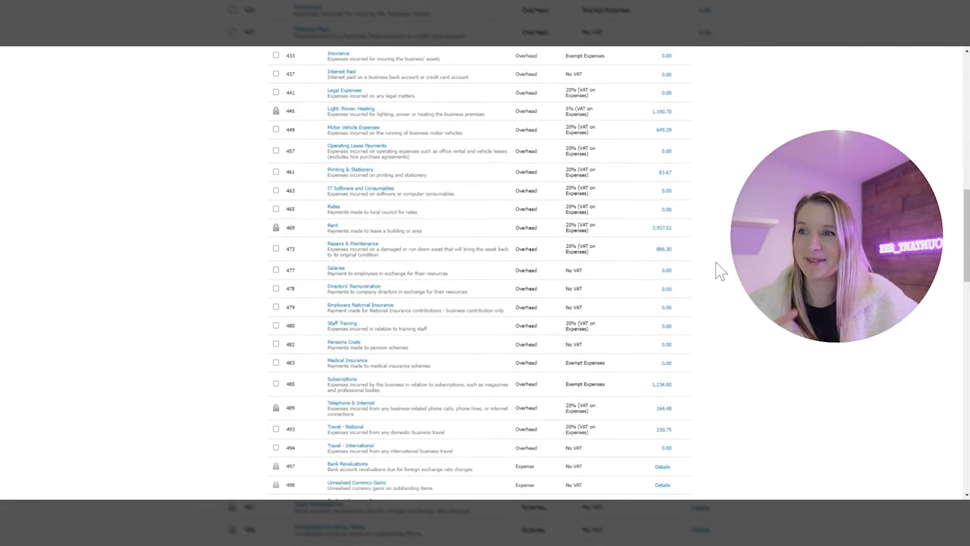
pyautogui.moveTo(341, 385)
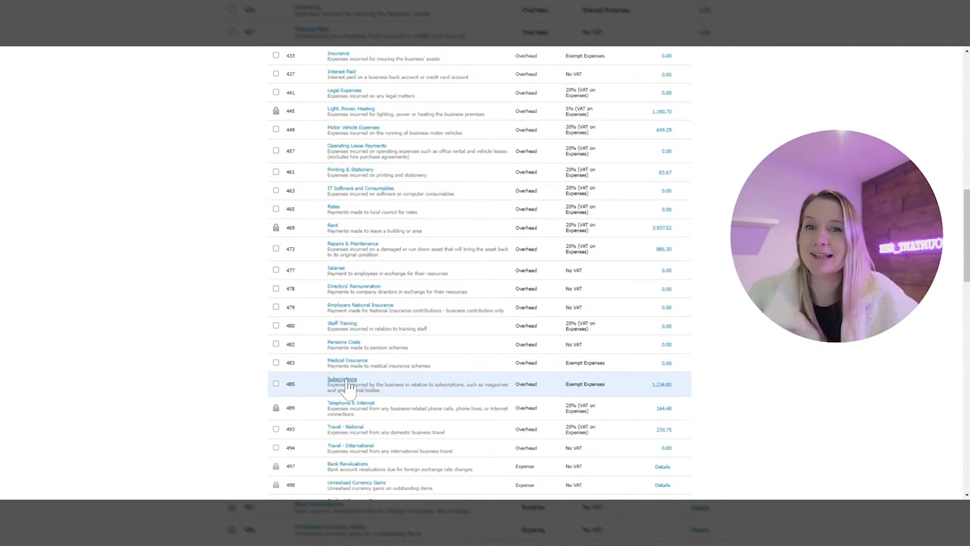
pyautogui.moveTo(347, 386)
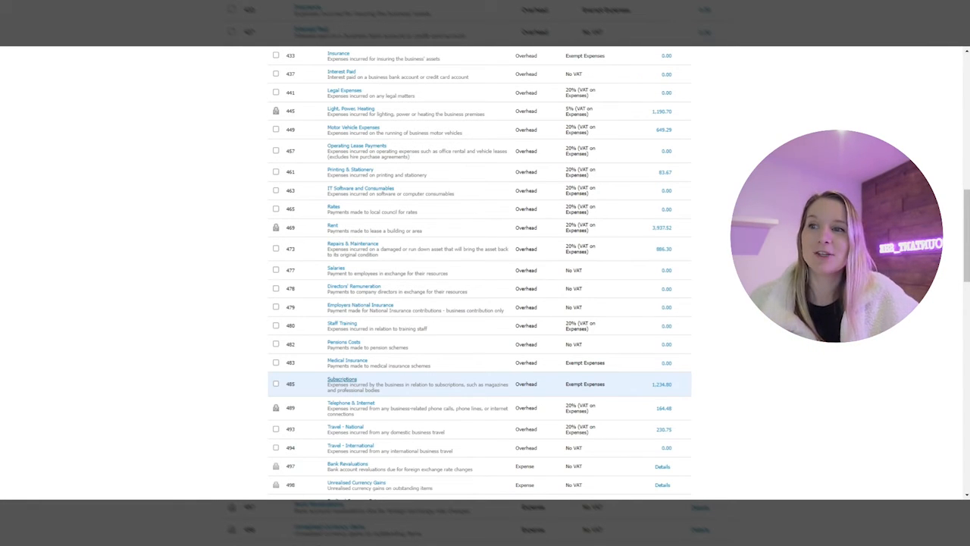
# Enable 'Show on Dashboard Watchlist' for the Subscriptions account and save it
pyautogui.click(343, 379)
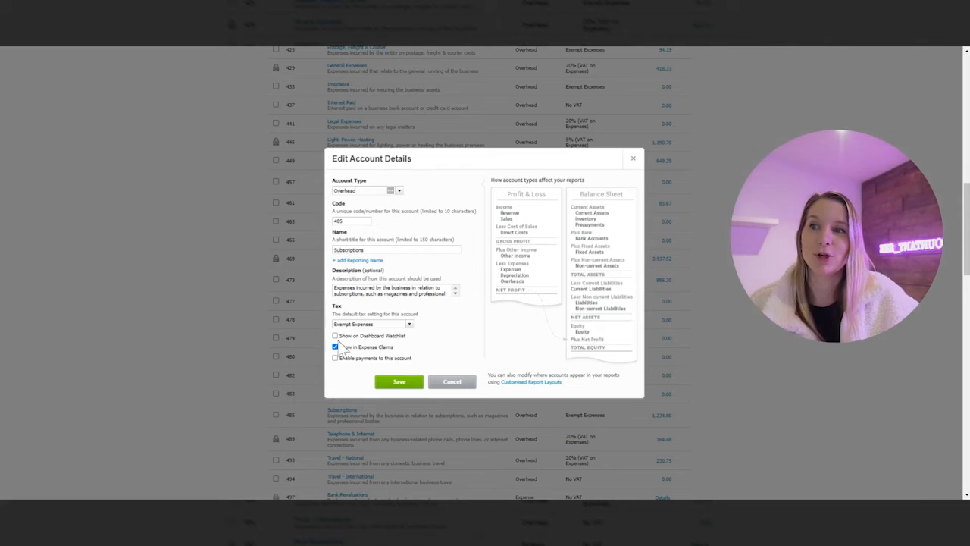
pyautogui.click(335, 336)
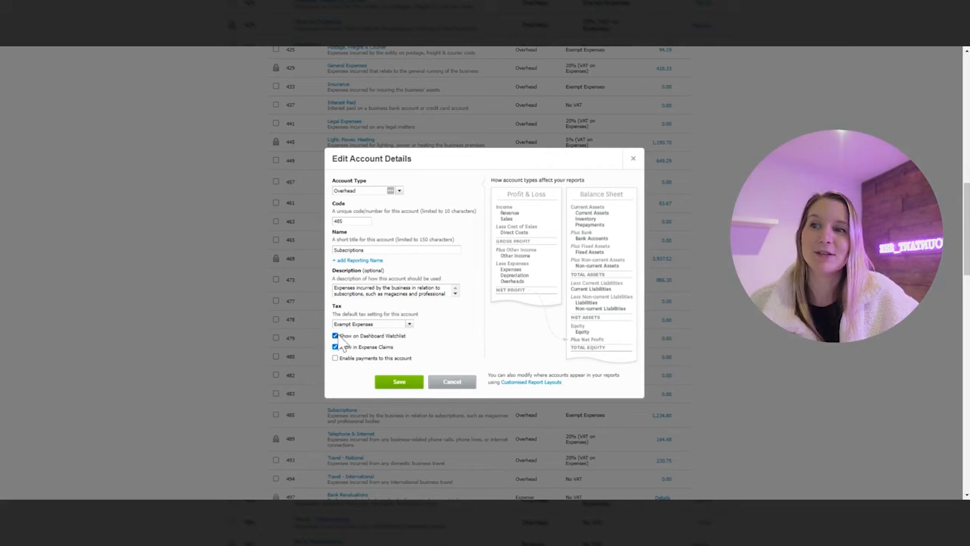
pyautogui.click(399, 382)
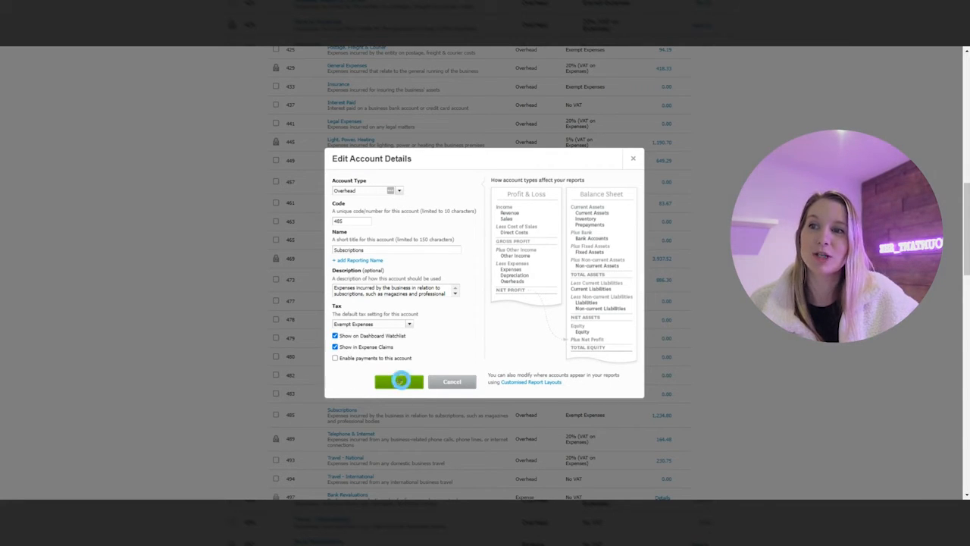
pyautogui.click(401, 382)
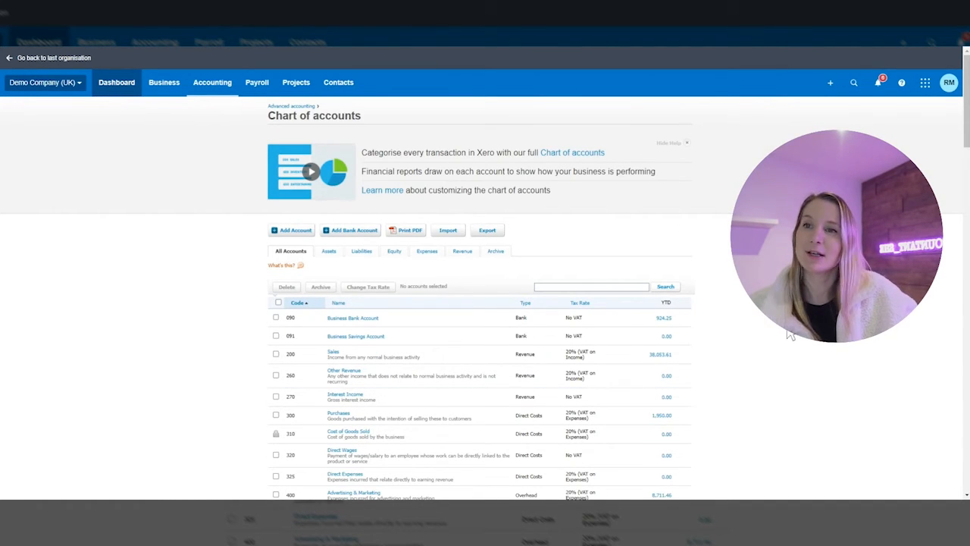
# Return to the dashboard to see Subscriptions in the account watchlist
pyautogui.click(115, 81)
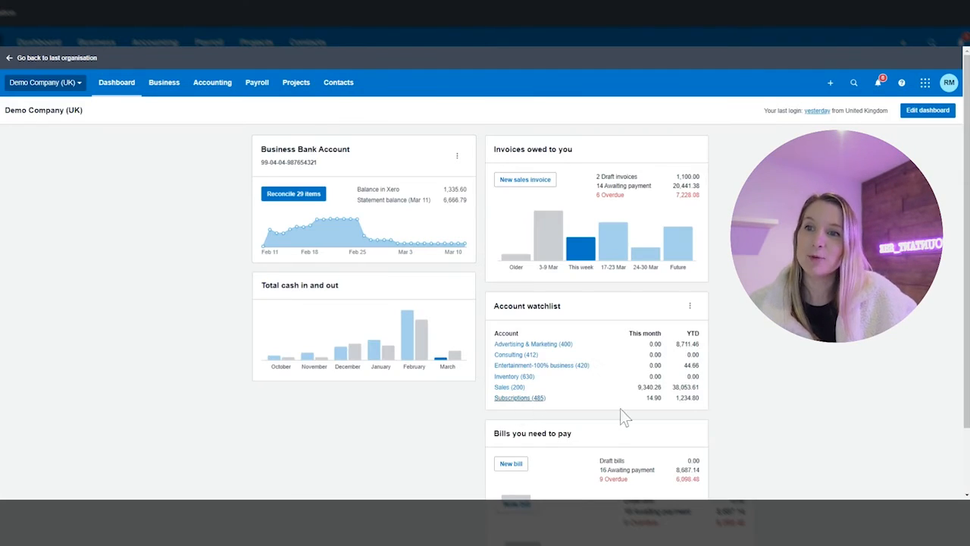
pyautogui.moveTo(675, 407)
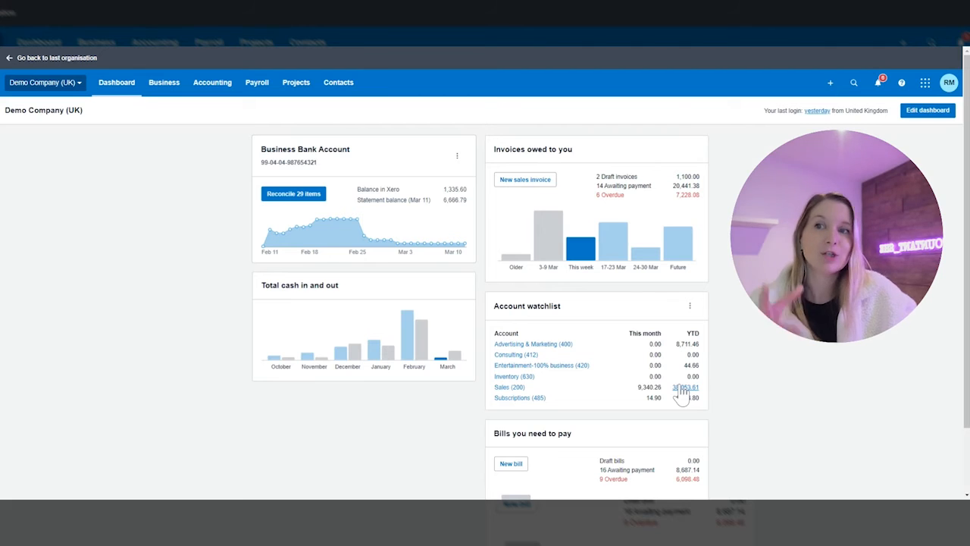
pyautogui.moveTo(579, 328)
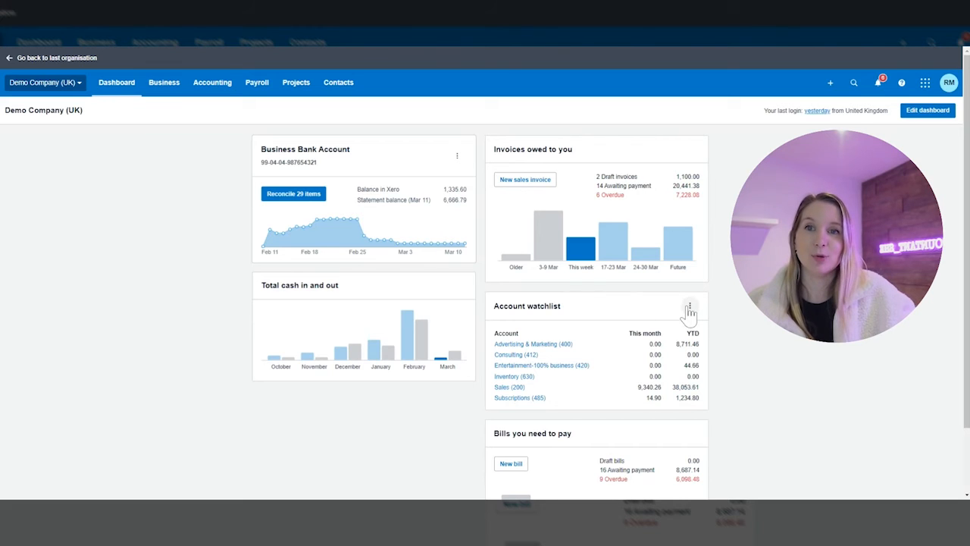
# Turn on 'Show budgets column' in the account watchlist options
pyautogui.click(688, 306)
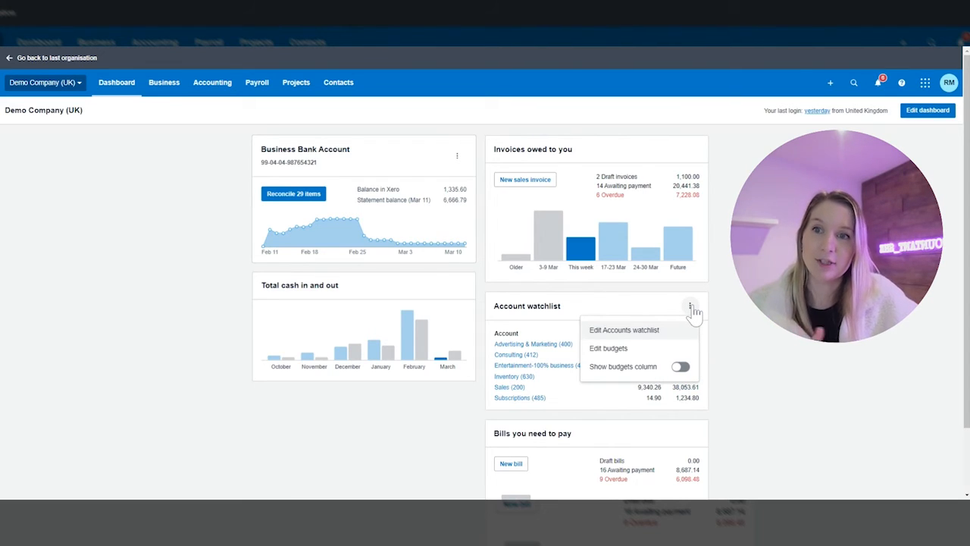
pyautogui.click(680, 365)
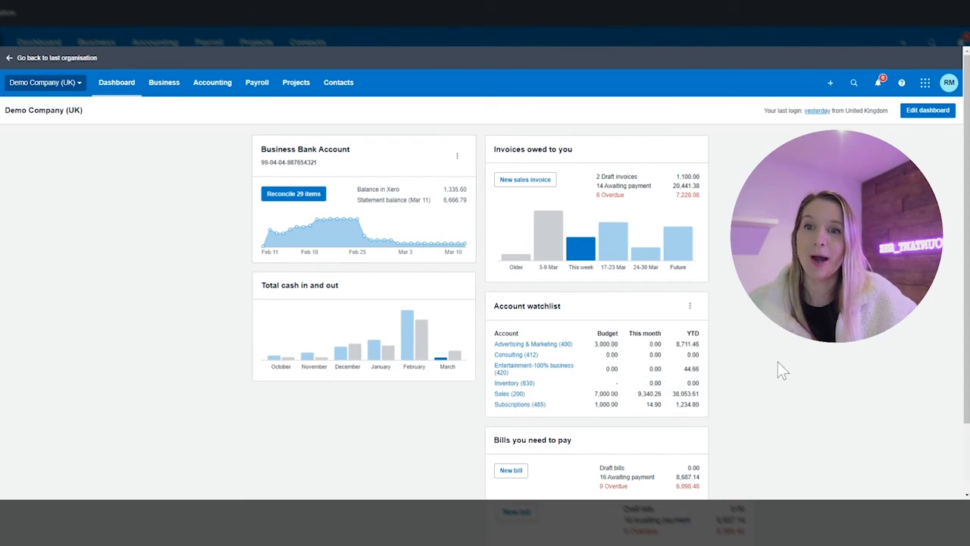
pyautogui.scroll(-3)
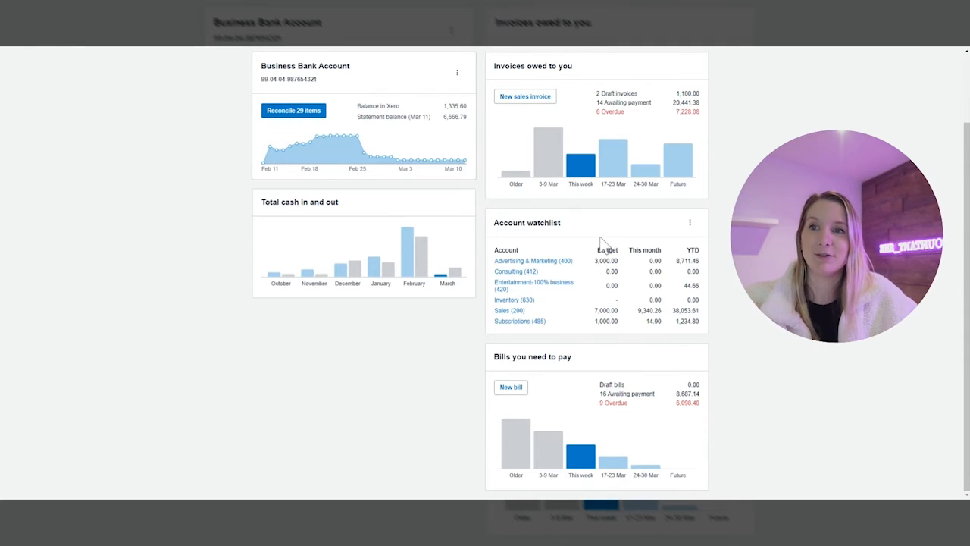
pyautogui.moveTo(655, 352)
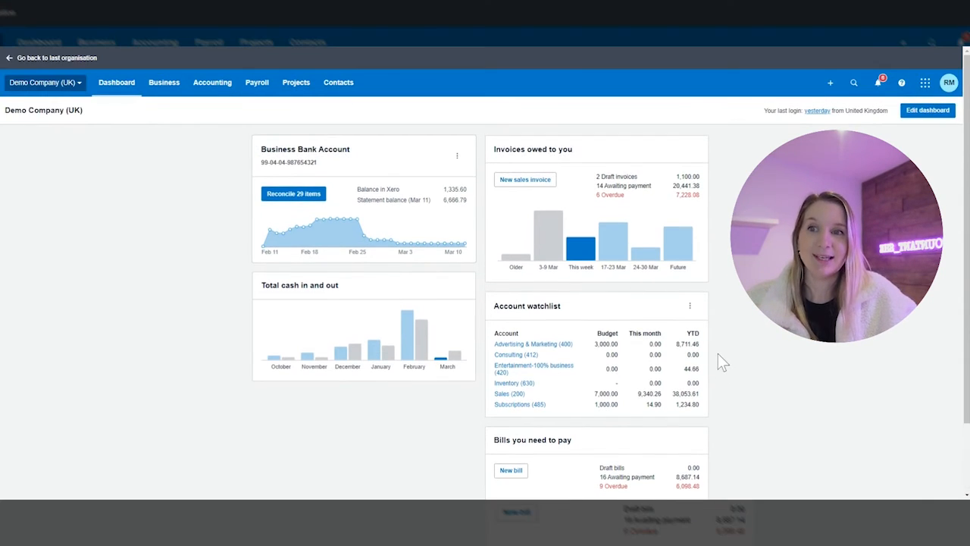
# Hide the 'Bills you need to pay' card and save the dashboard layout
pyautogui.click(927, 110)
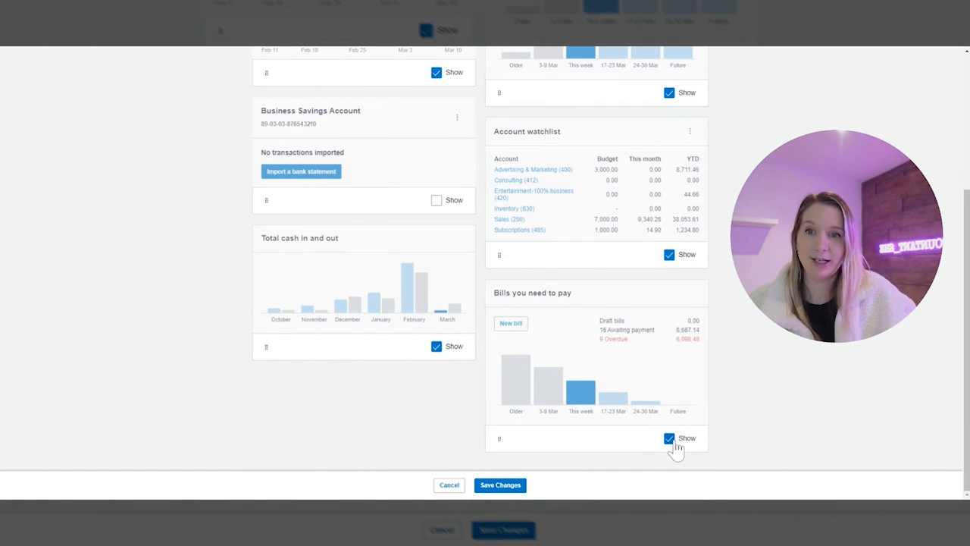
pyautogui.click(670, 438)
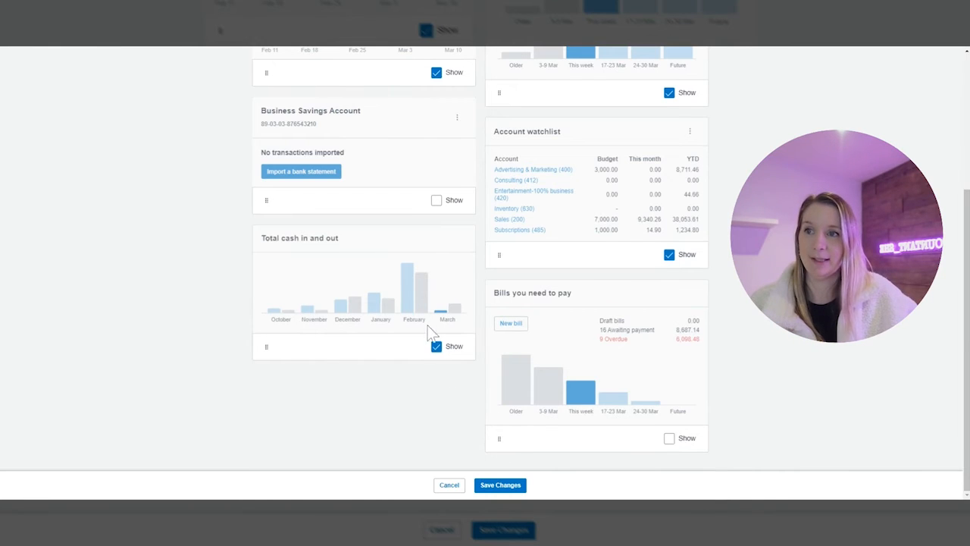
pyautogui.moveTo(660, 379)
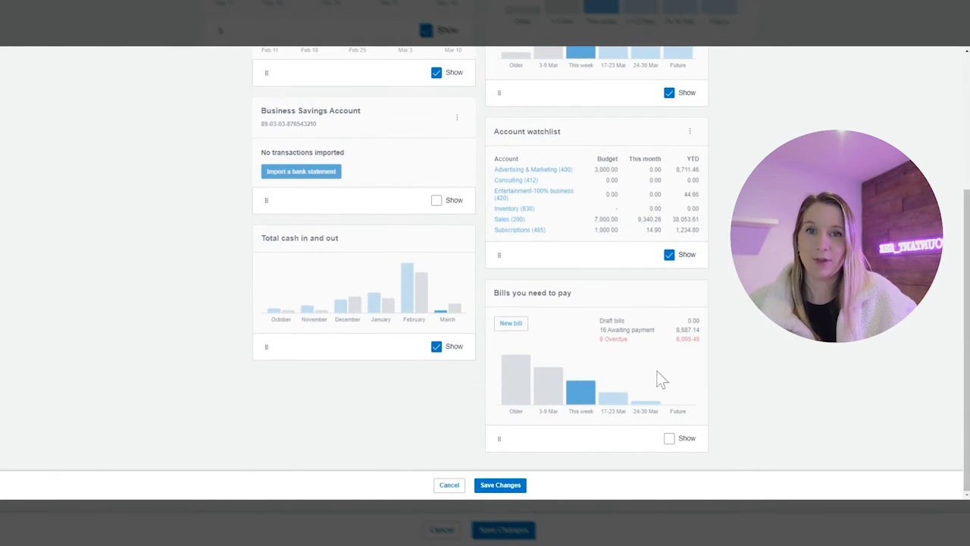
pyautogui.scroll(3)
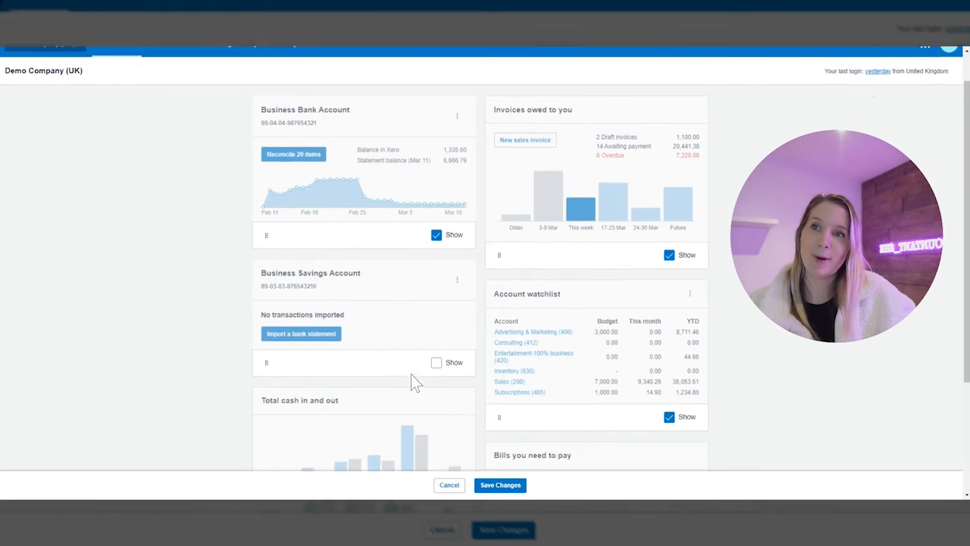
pyautogui.scroll(-3)
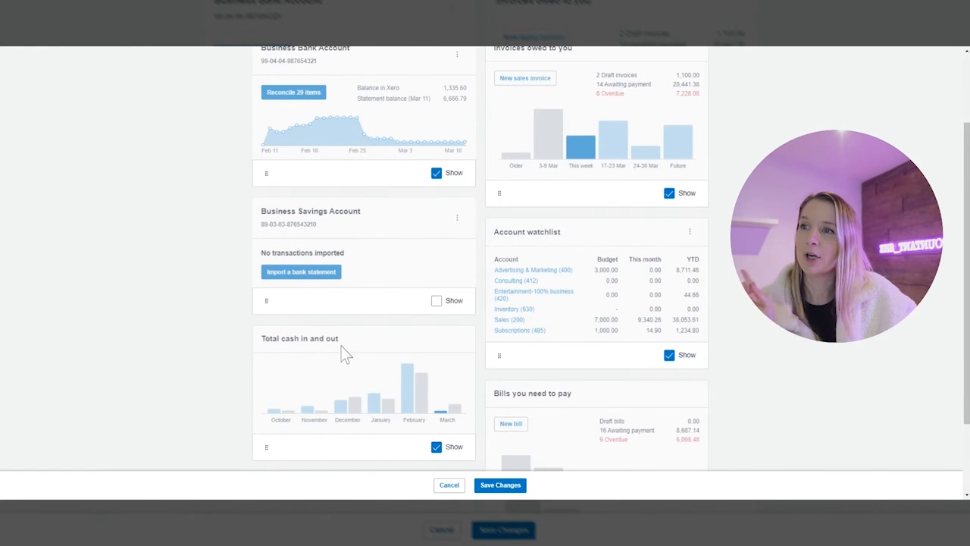
pyautogui.moveTo(367, 48)
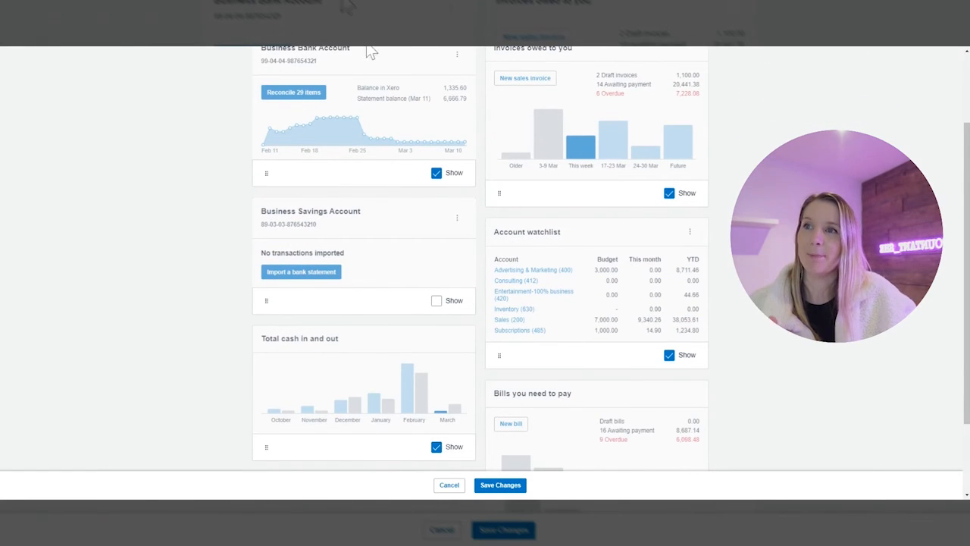
pyautogui.scroll(3)
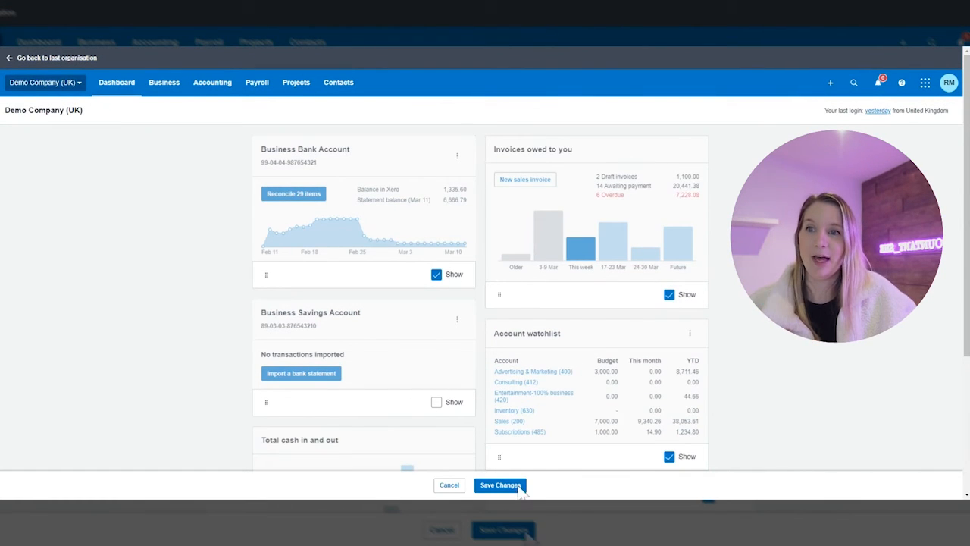
pyautogui.click(500, 485)
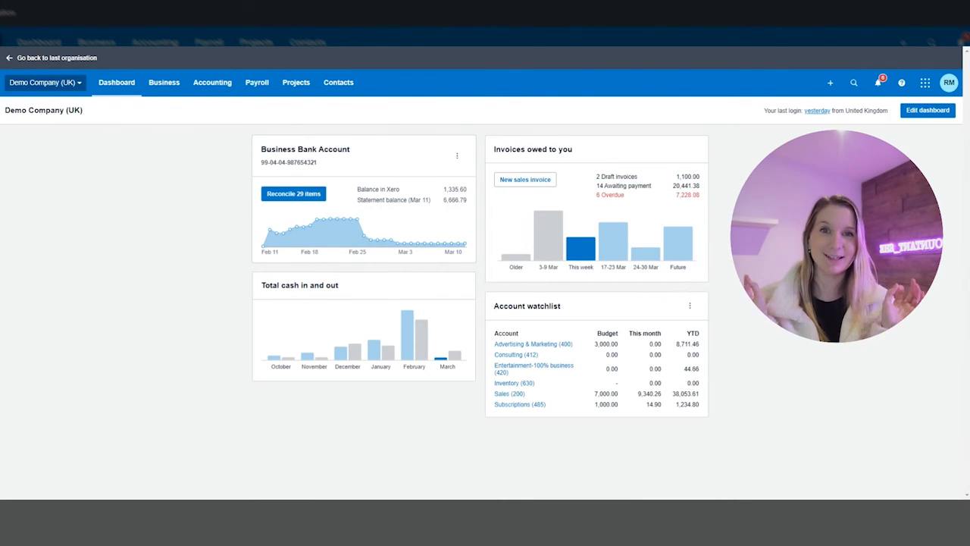
pyautogui.moveTo(332, 155)
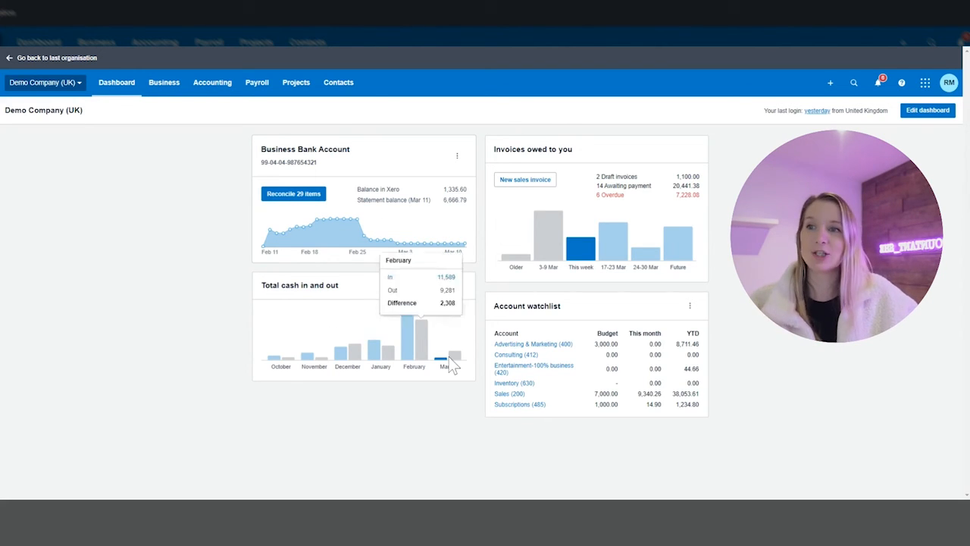
pyautogui.moveTo(443, 361)
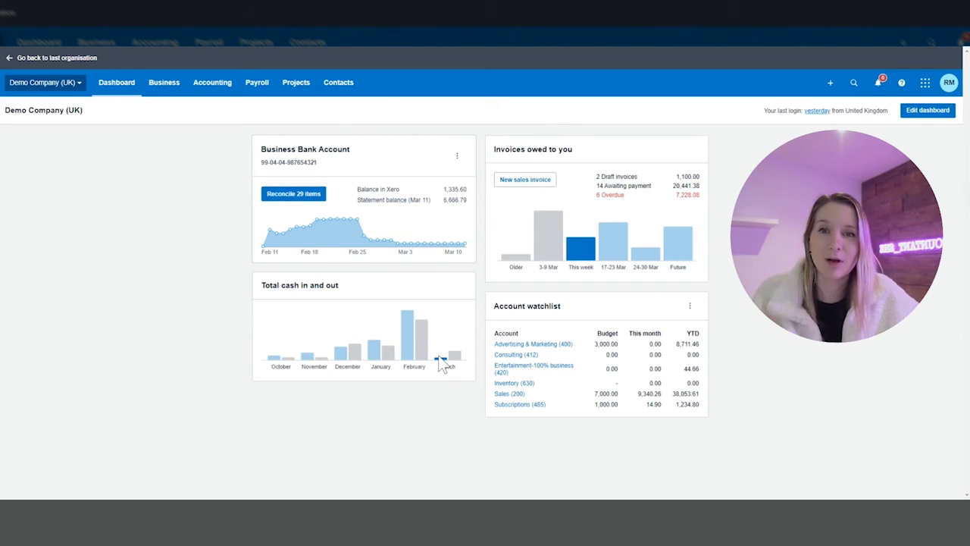
pyautogui.moveTo(409, 352)
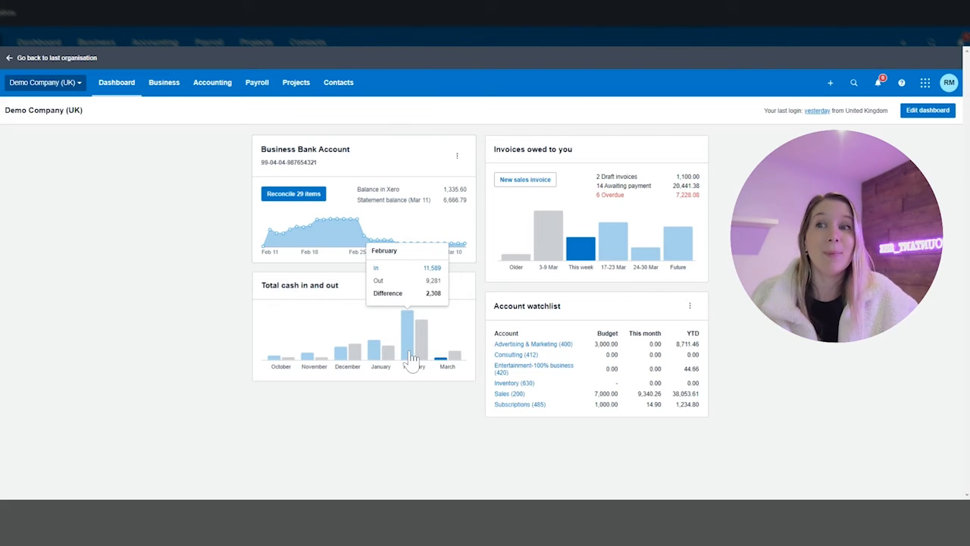
pyautogui.moveTo(417, 336)
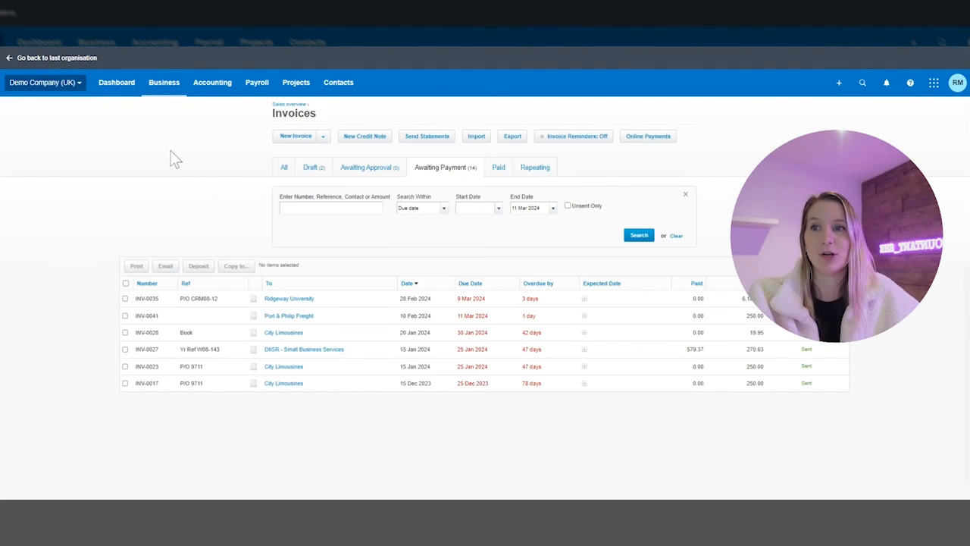
pyautogui.moveTo(27, 53)
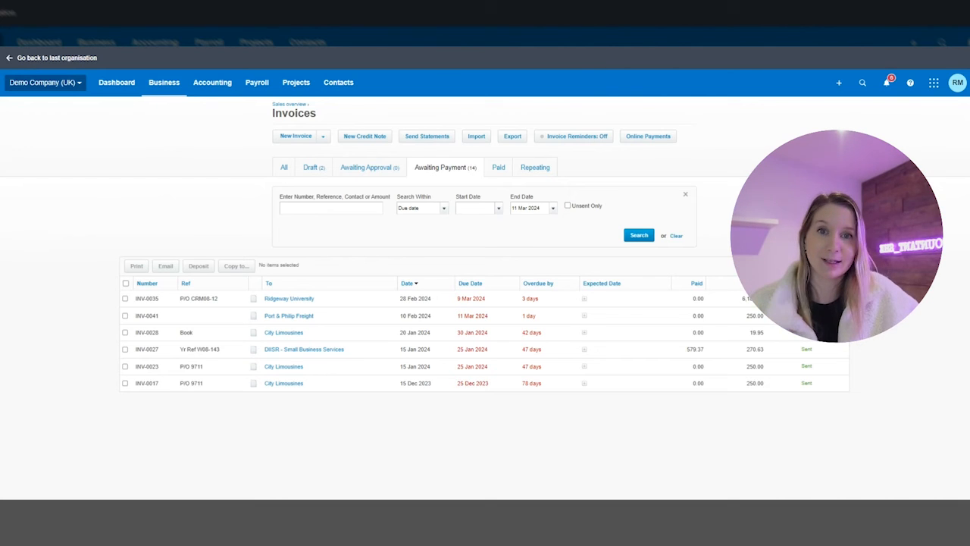
pyautogui.click(115, 82)
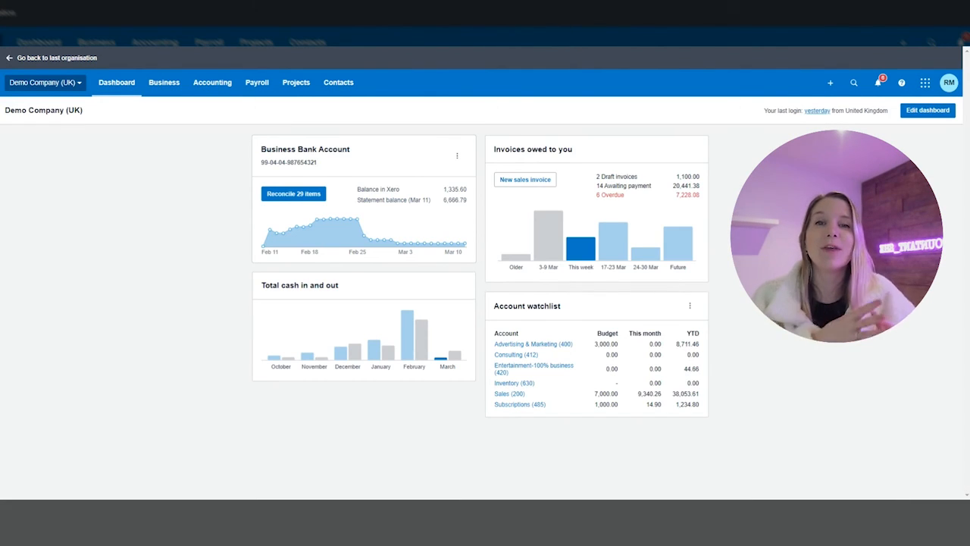